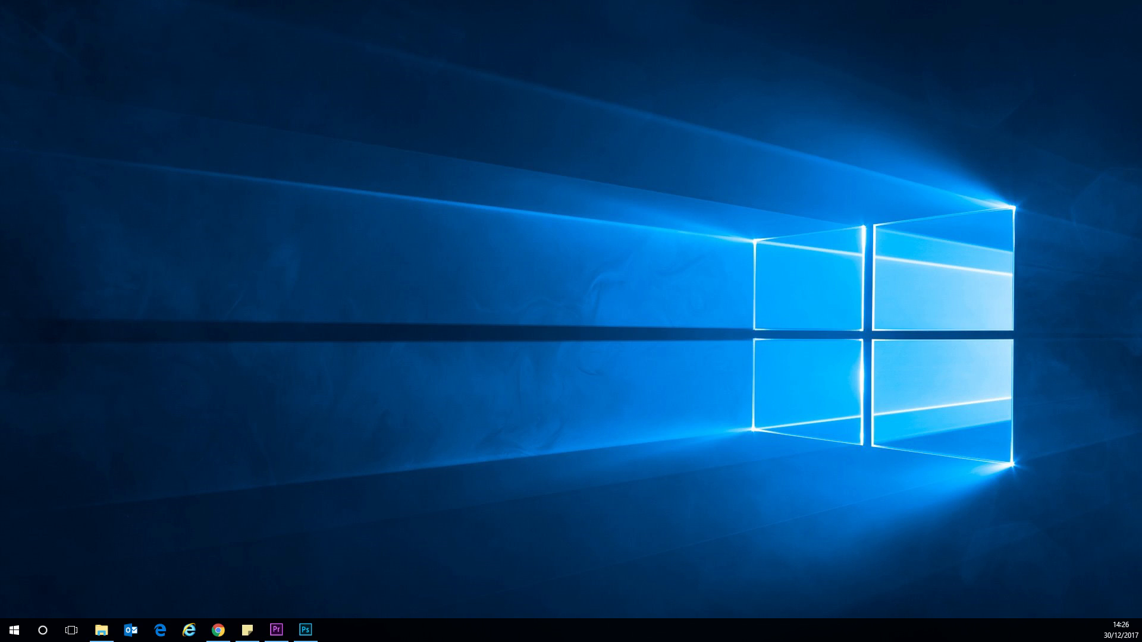
Go to the Joe Cullen Learn channel page via the avatar menu's My channel.
left_click(218, 630)
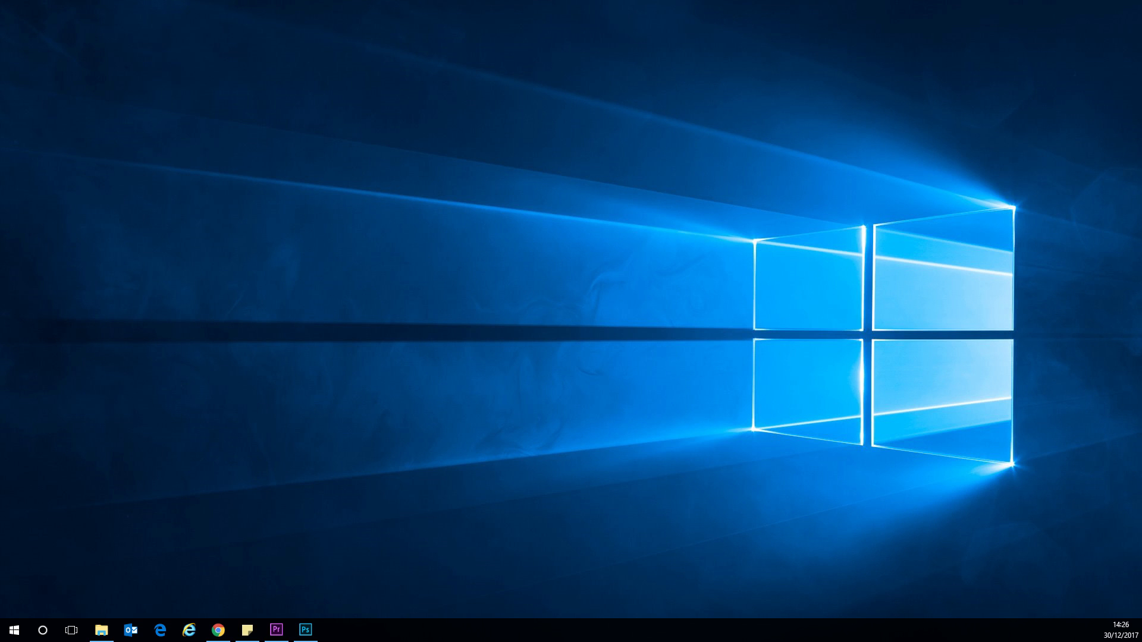
left_click(218, 629)
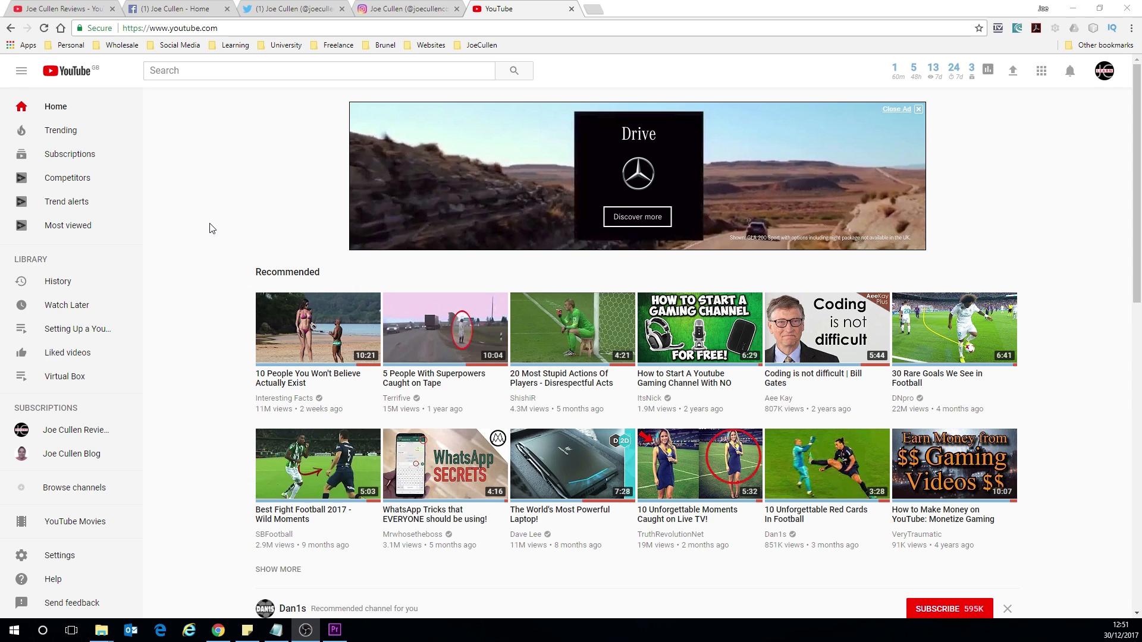
mouse_move(1104, 71)
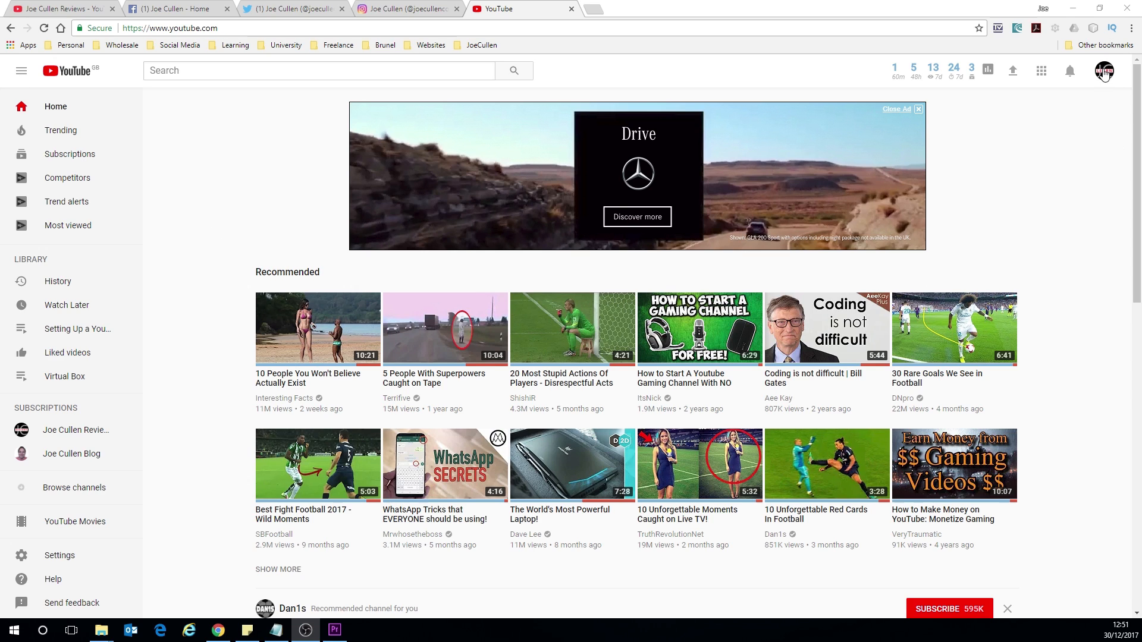
left_click(1103, 71)
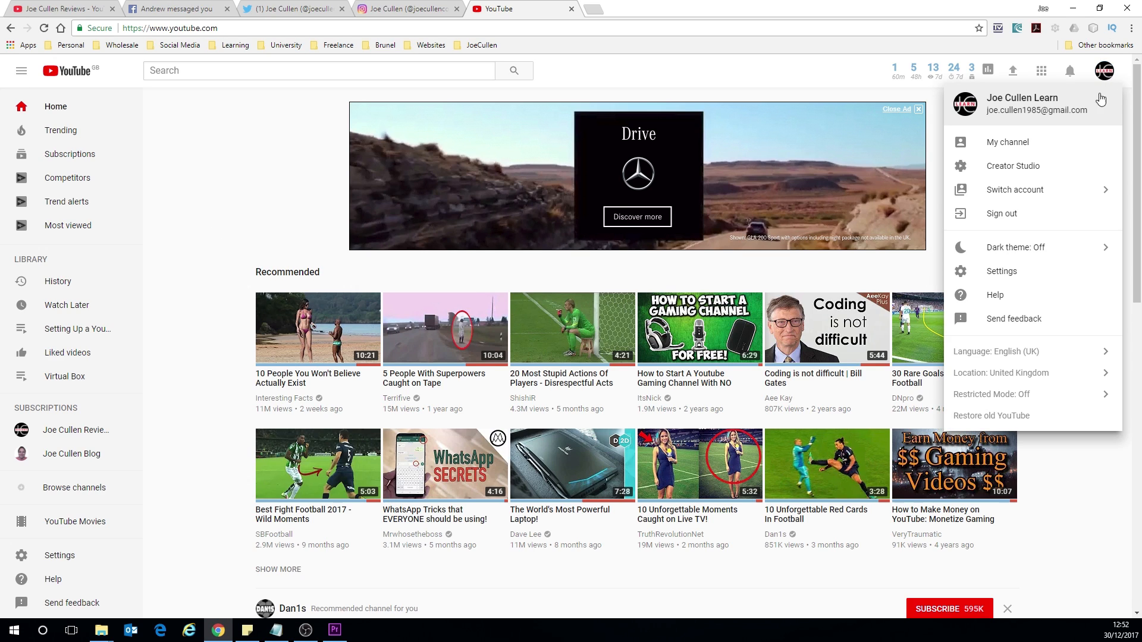
left_click(1007, 142)
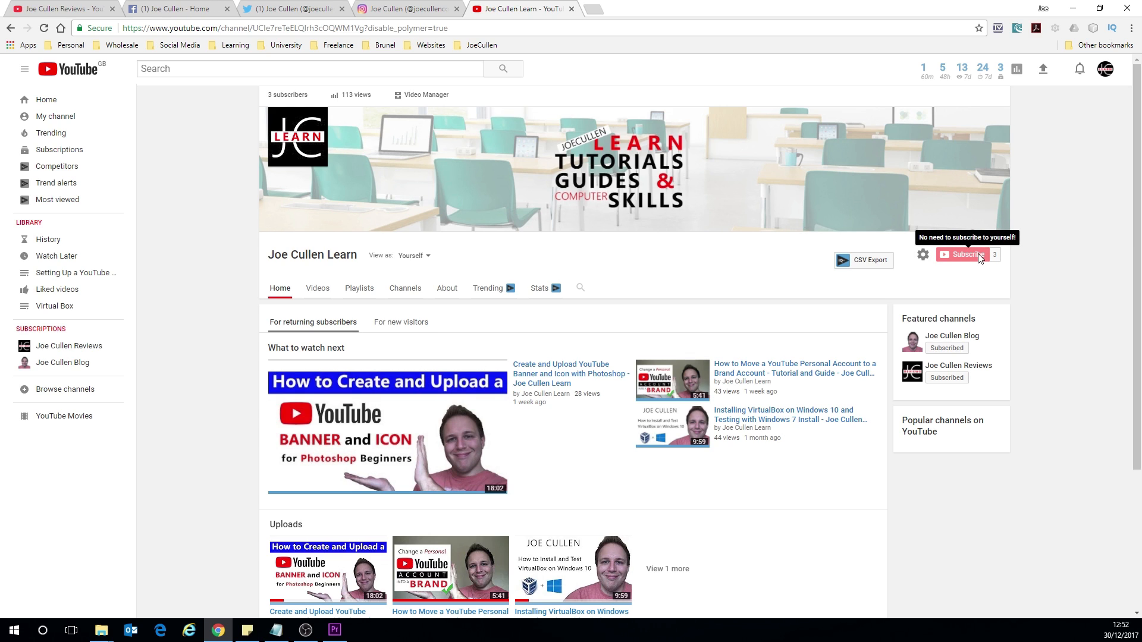
mouse_move(922, 255)
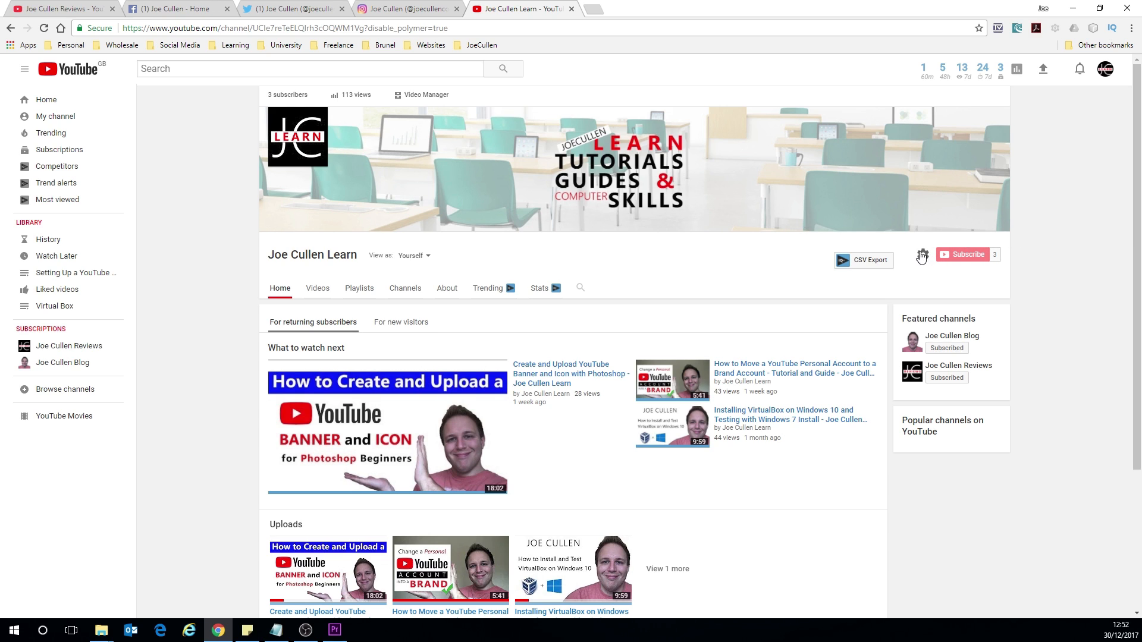
In channel settings, keep 'Customise the layout of your channel' switched on and save.
left_click(921, 254)
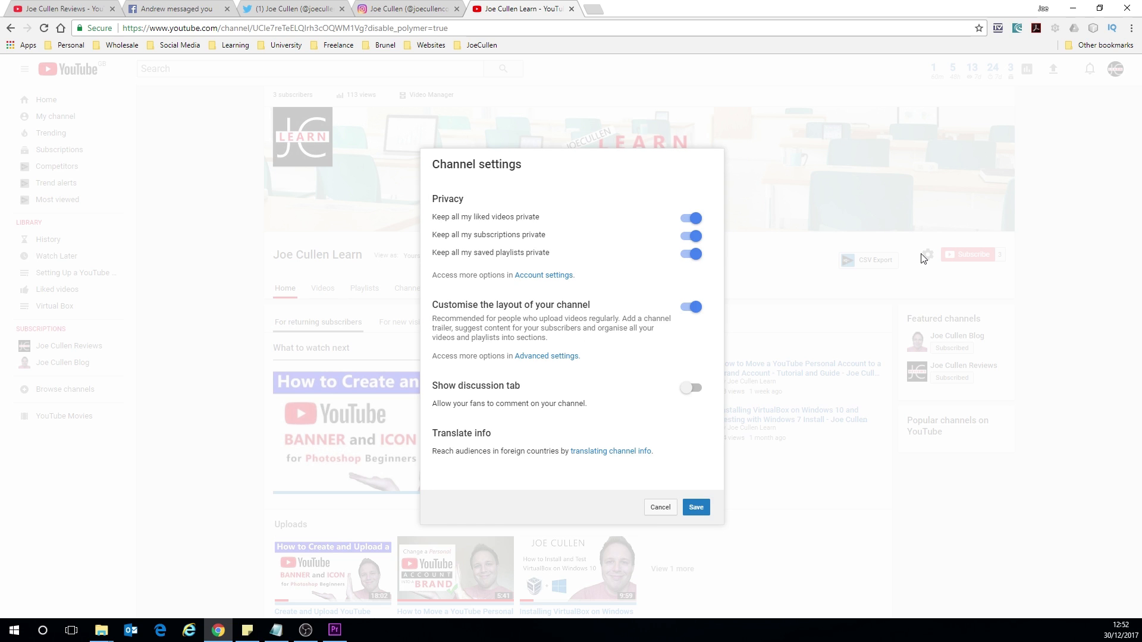
double_click(454, 304)
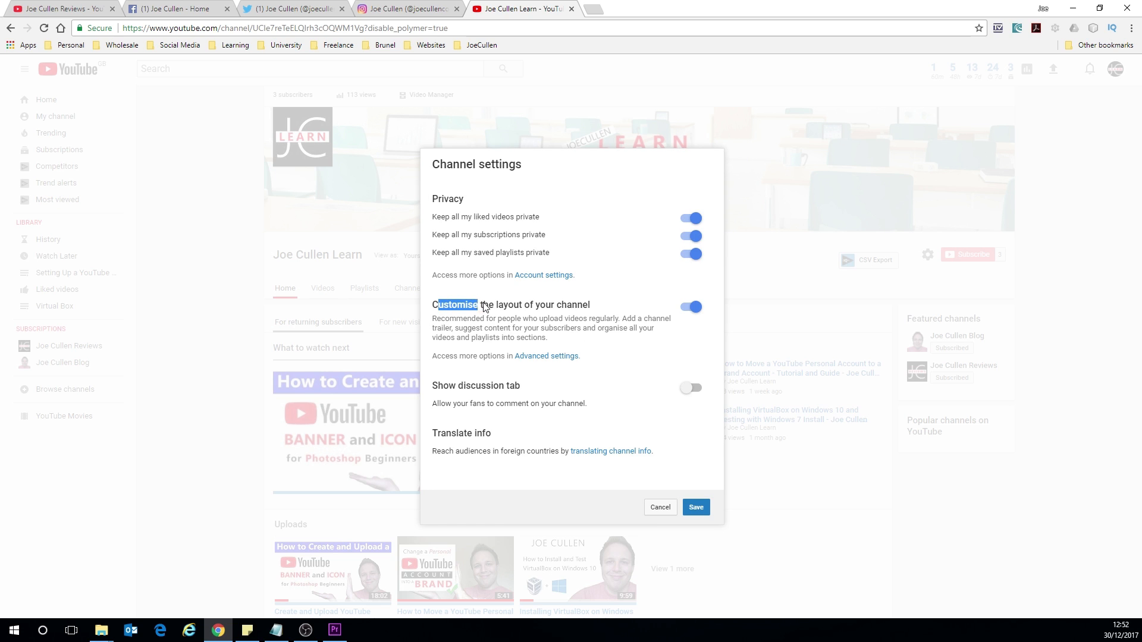
left_click(690, 306)
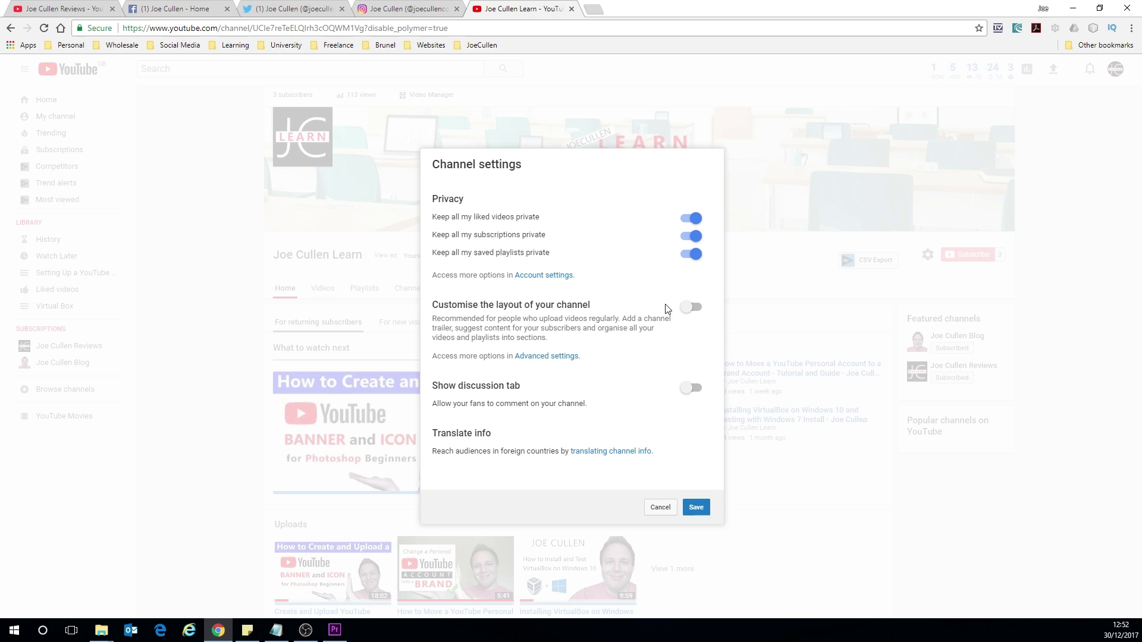
left_click(689, 307)
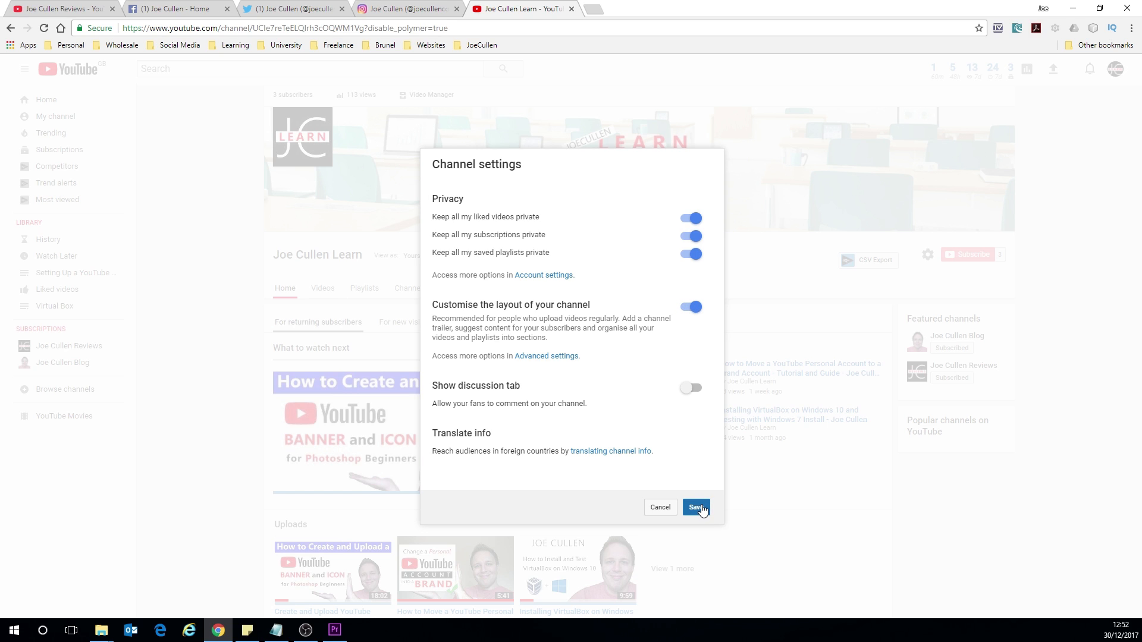
left_click(694, 507)
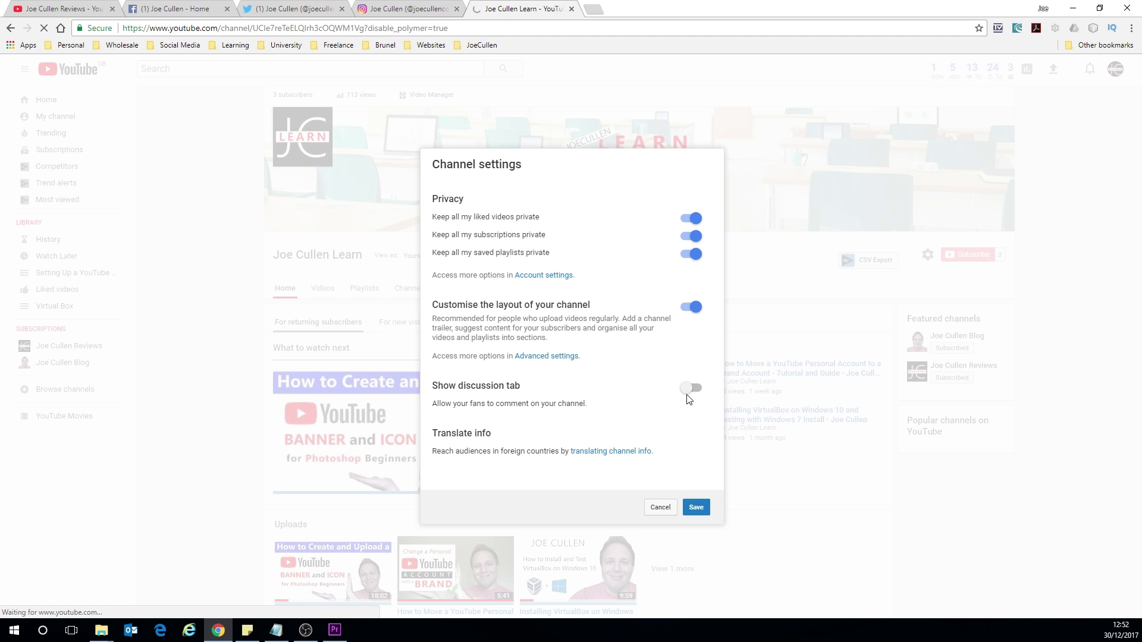
left_click(658, 507)
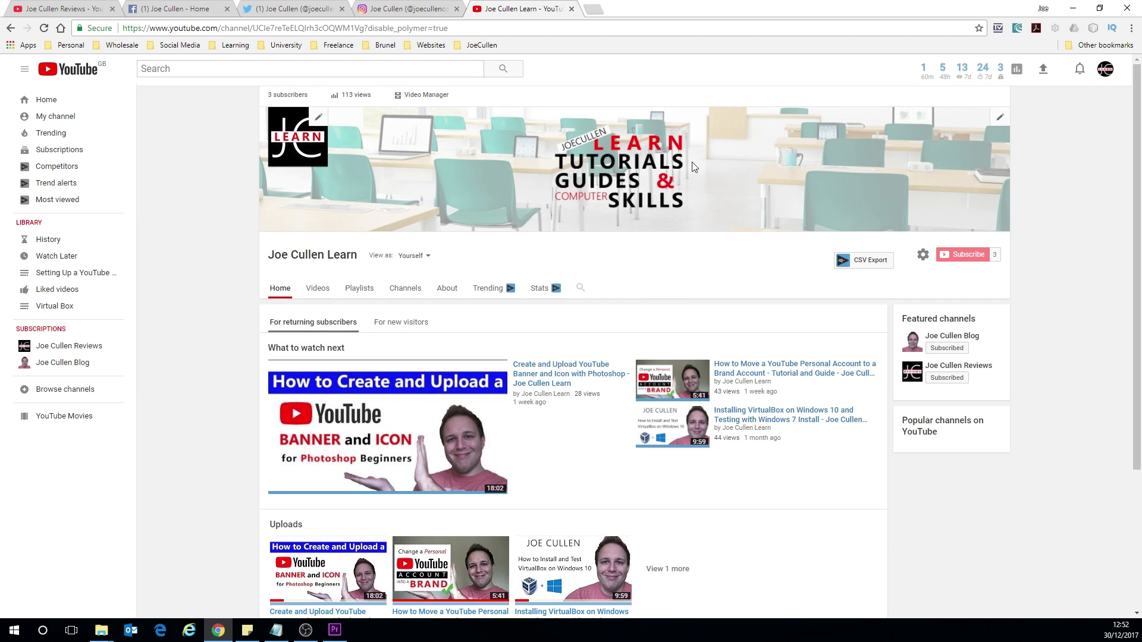
mouse_move(961, 140)
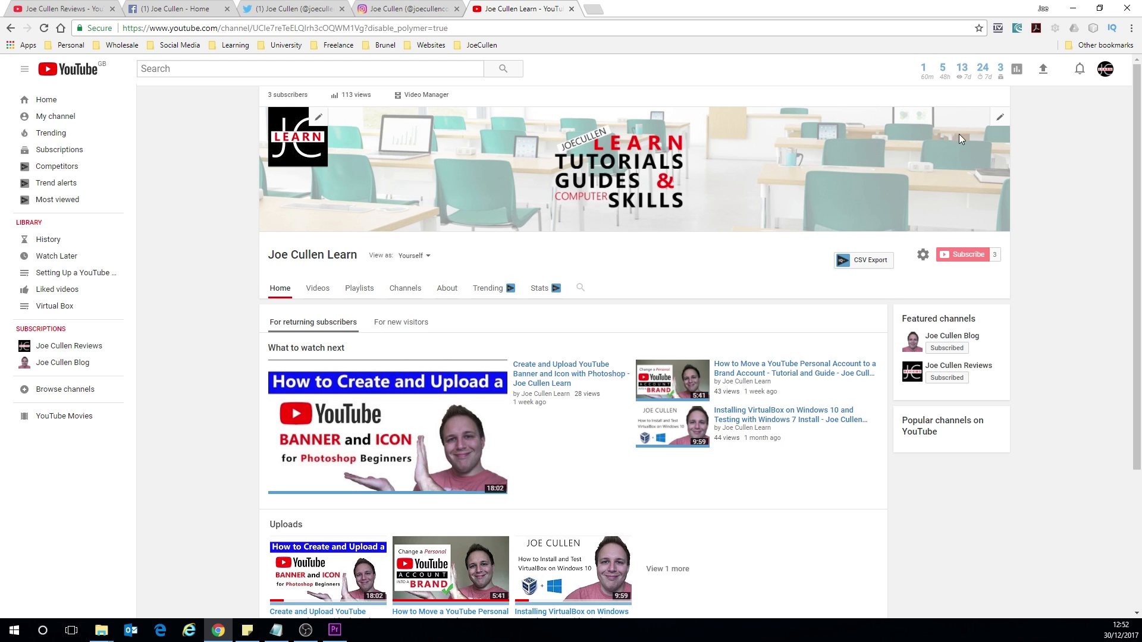
Reveal the channel art's Edit links option, then go to the About page.
left_click(1000, 117)
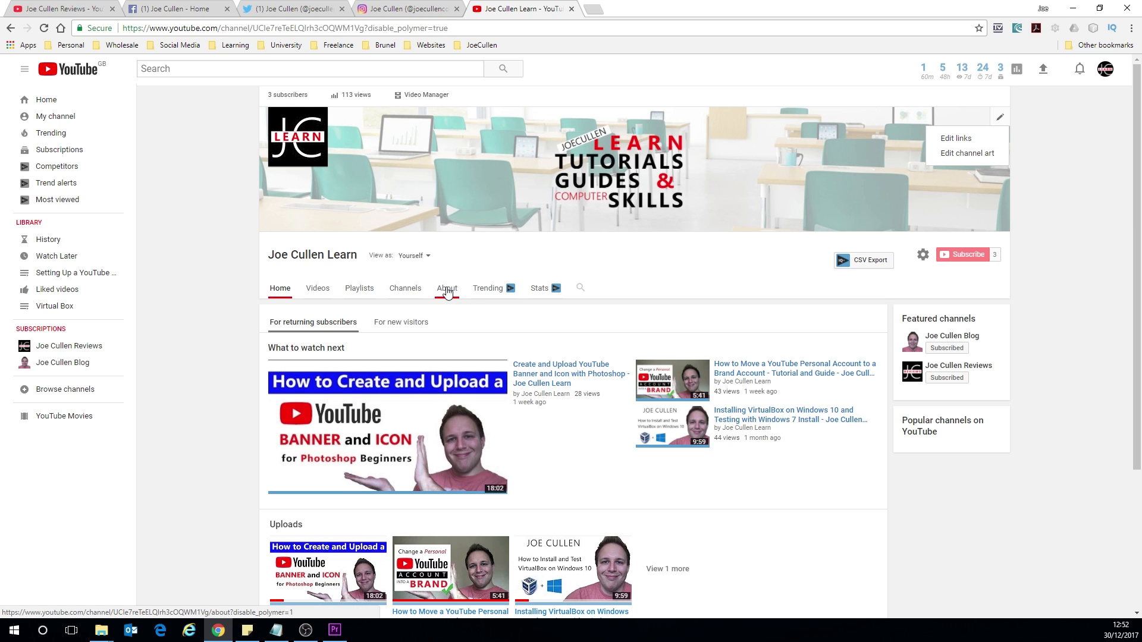
left_click(446, 288)
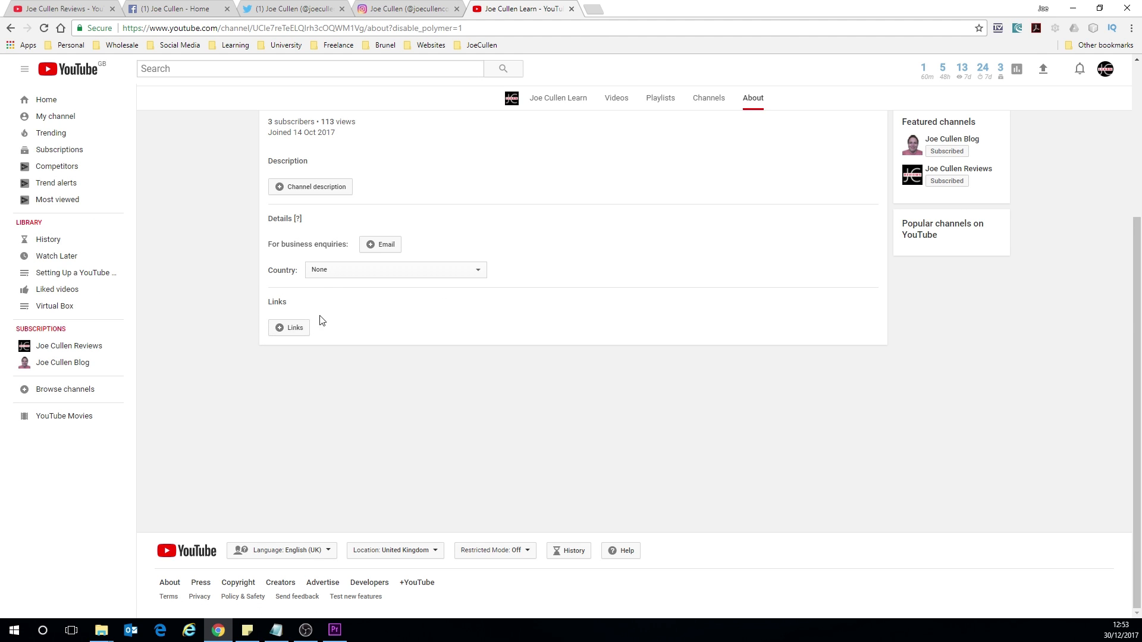
mouse_move(319, 312)
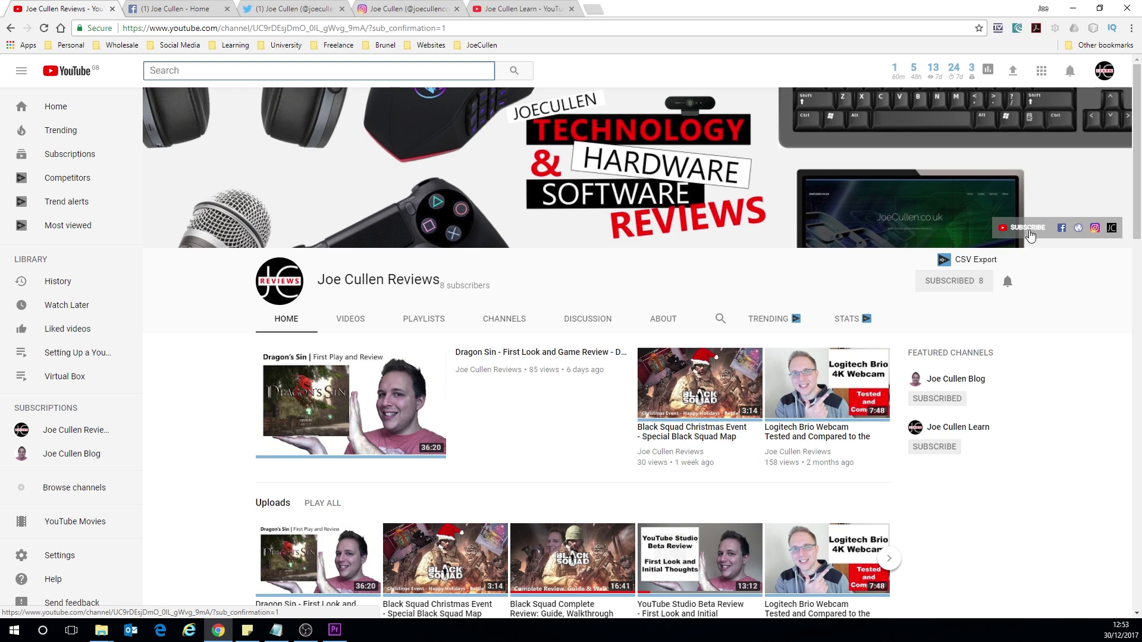
mouse_move(1031, 237)
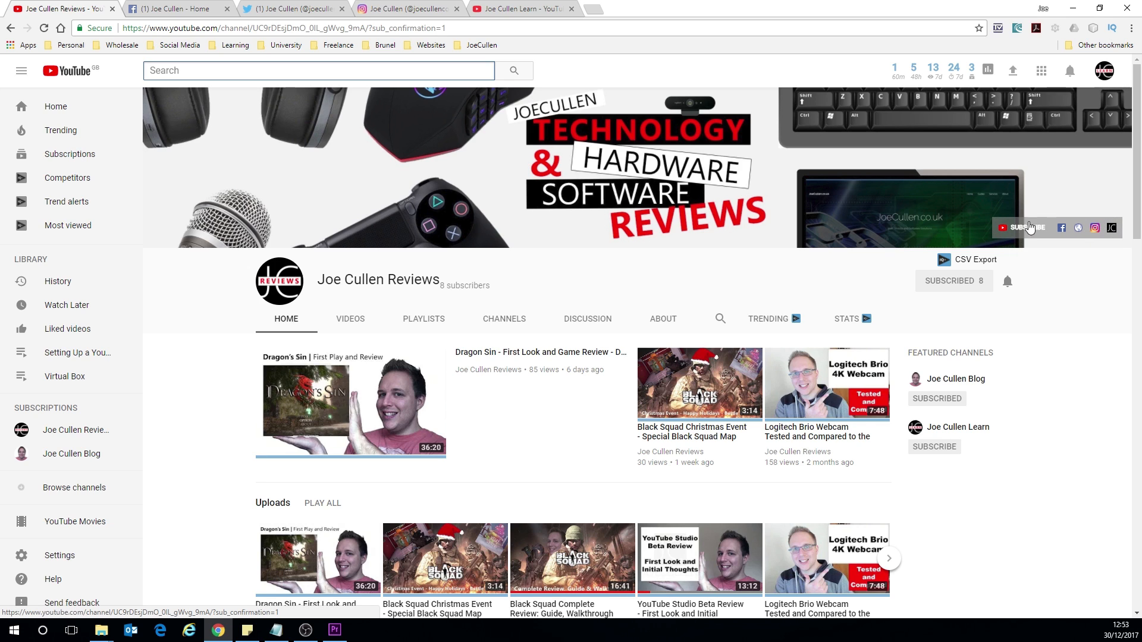
View the Reviews channel's About page as an example of filled-in social links.
left_click(661, 318)
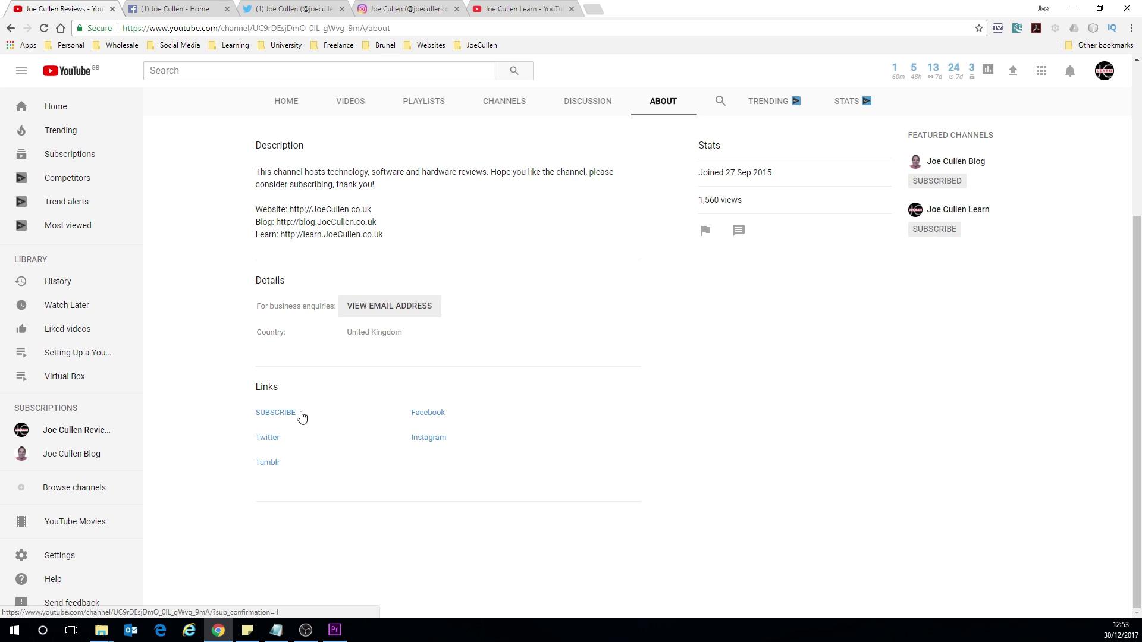
mouse_move(311, 415)
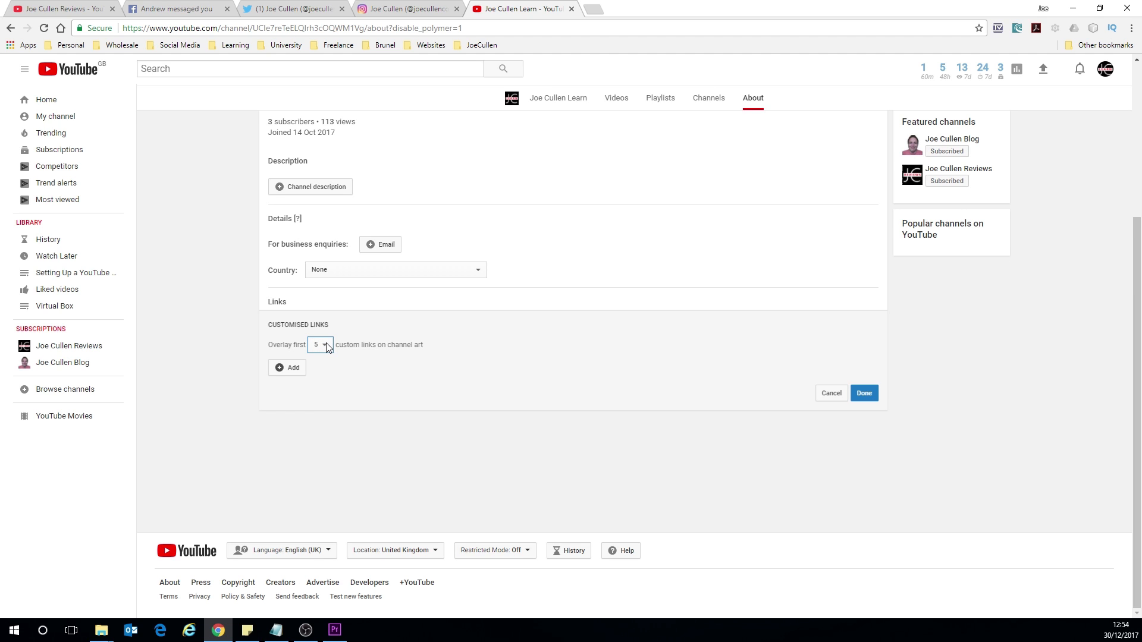
Set the links editor's 'Overlay first' option to 5 links on the channel art.
left_click(62, 9)
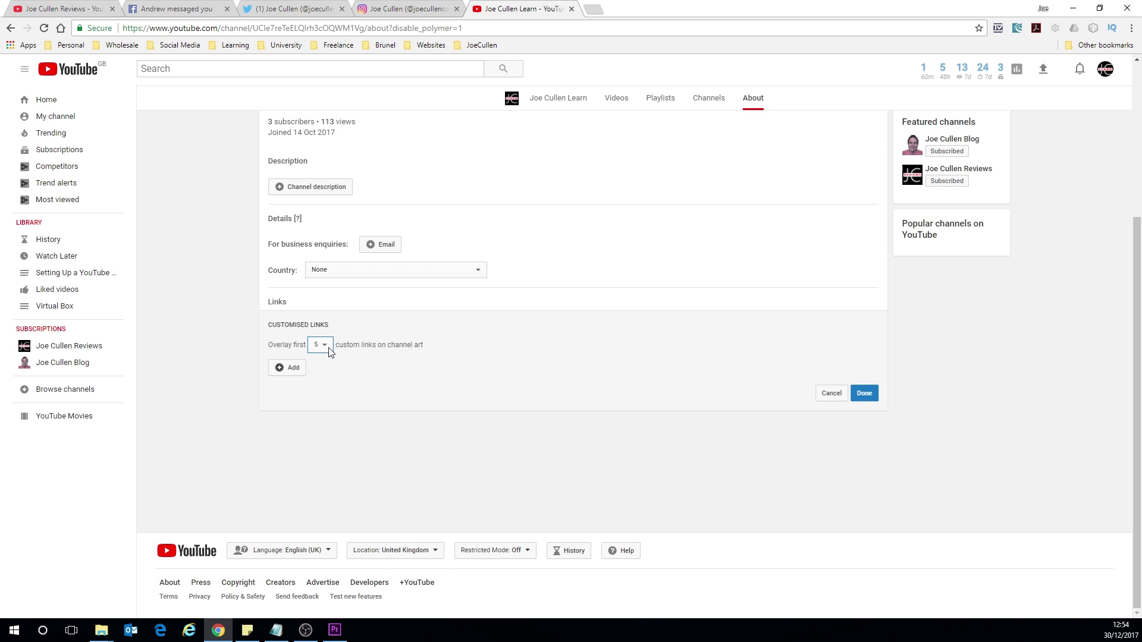
left_click(318, 344)
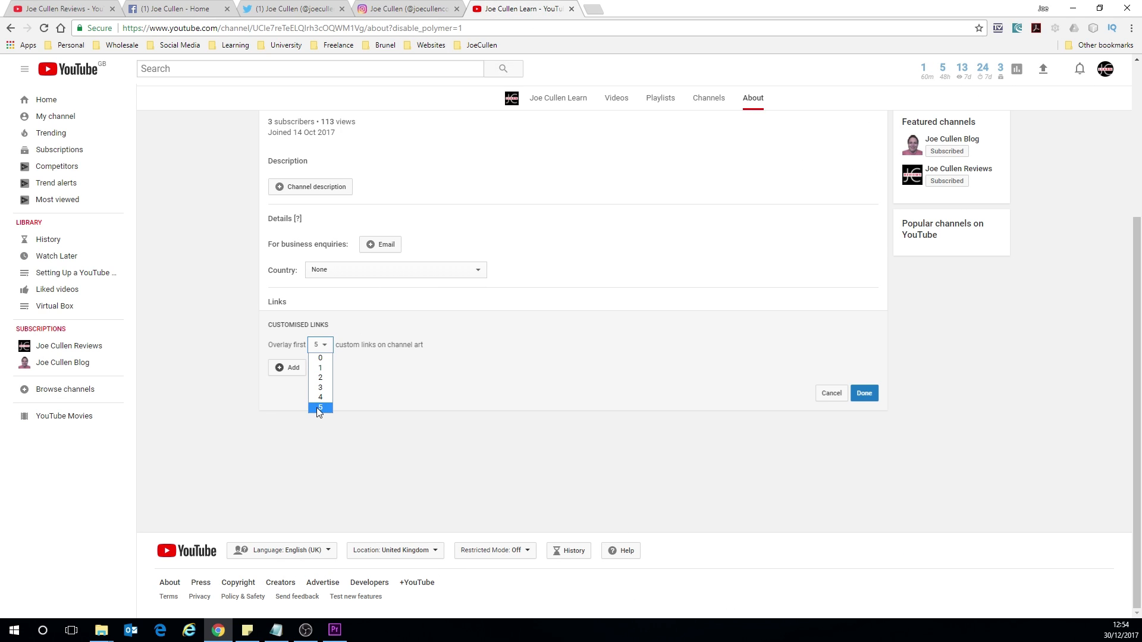
mouse_move(324, 412)
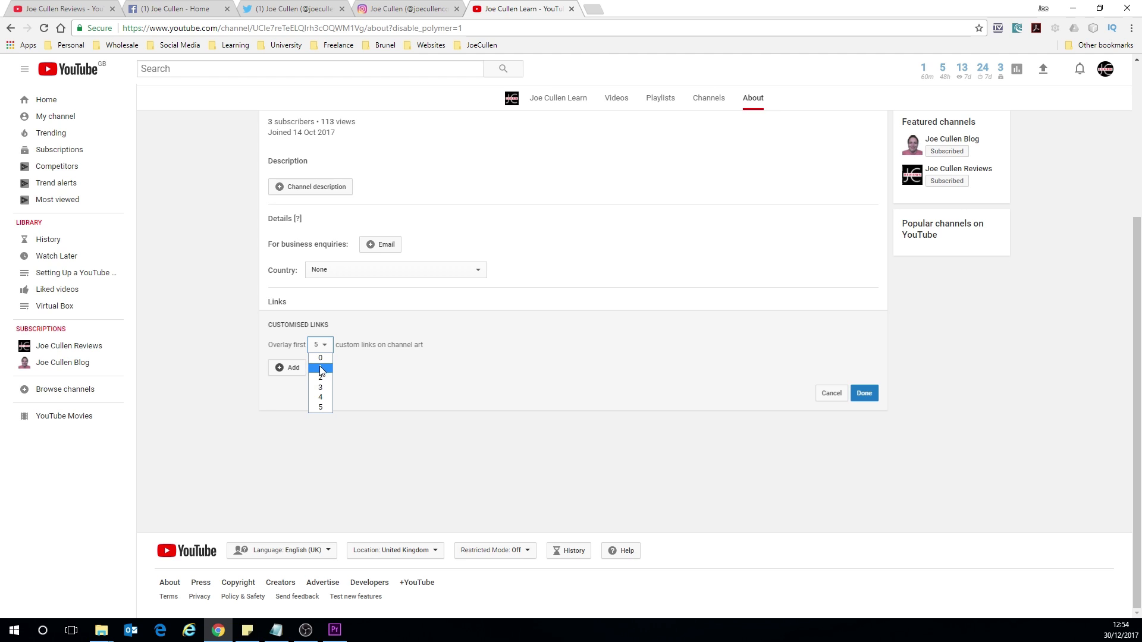
mouse_move(321, 397)
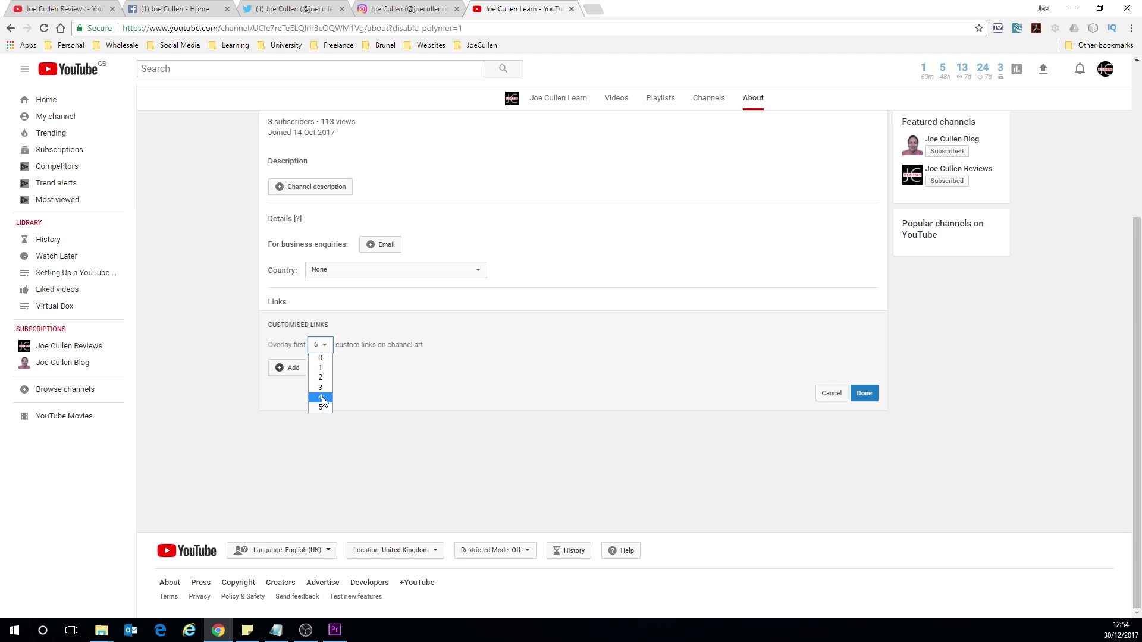
left_click(318, 399)
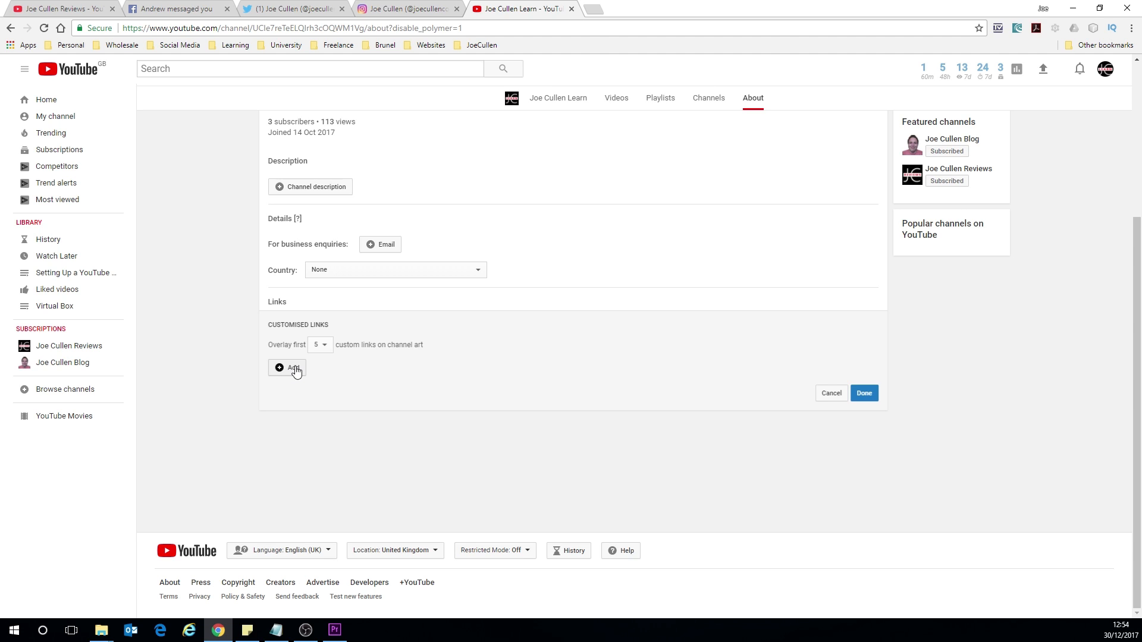
Title the first custom link SUBSCRIBE and add a second blank link row.
left_click(286, 368)
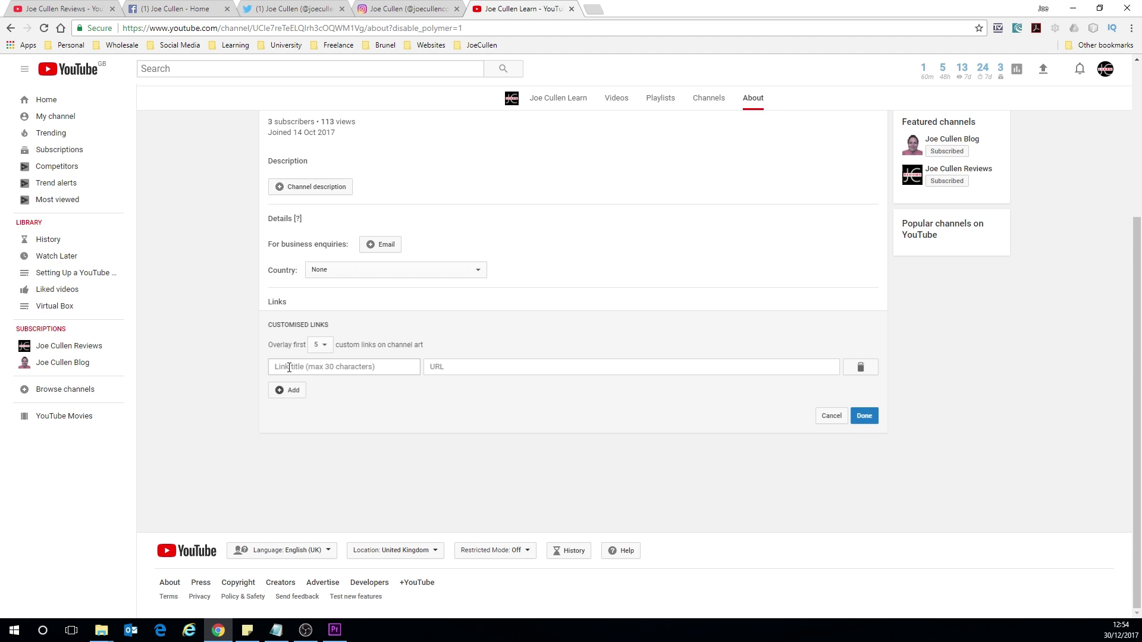
left_click(344, 366)
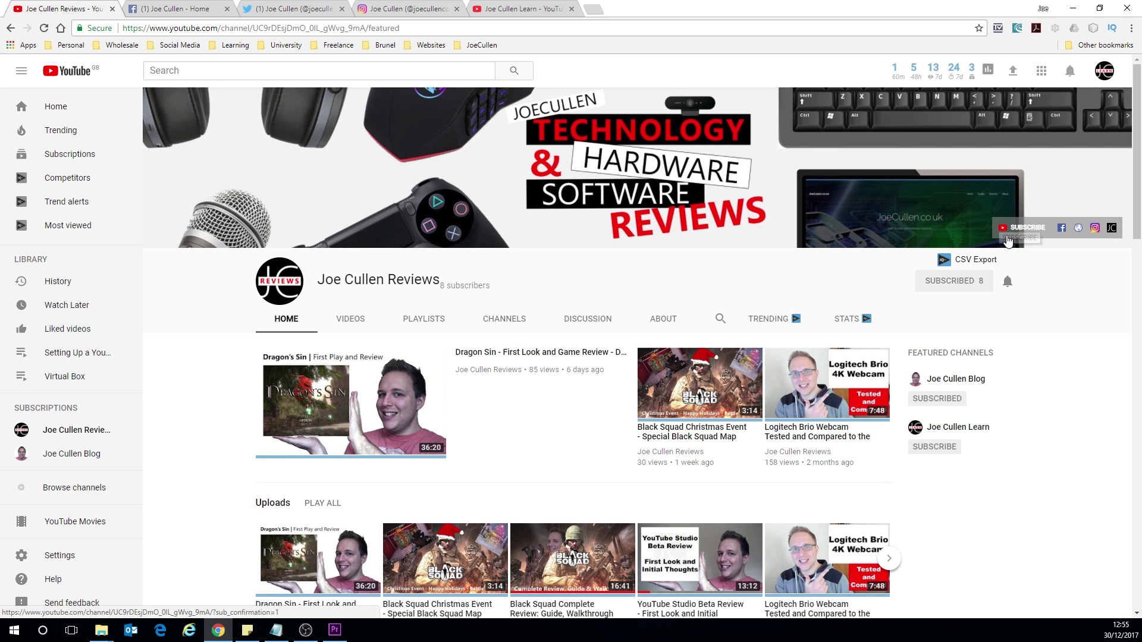
mouse_move(1042, 232)
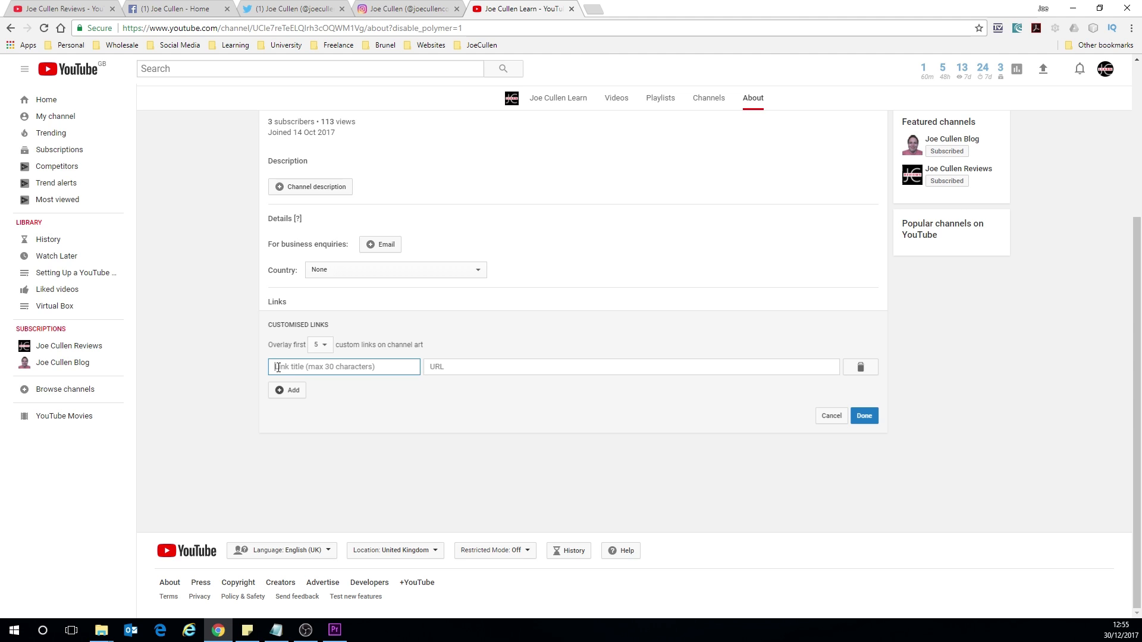
left_click(344, 366)
type("SUBSCRIBE")
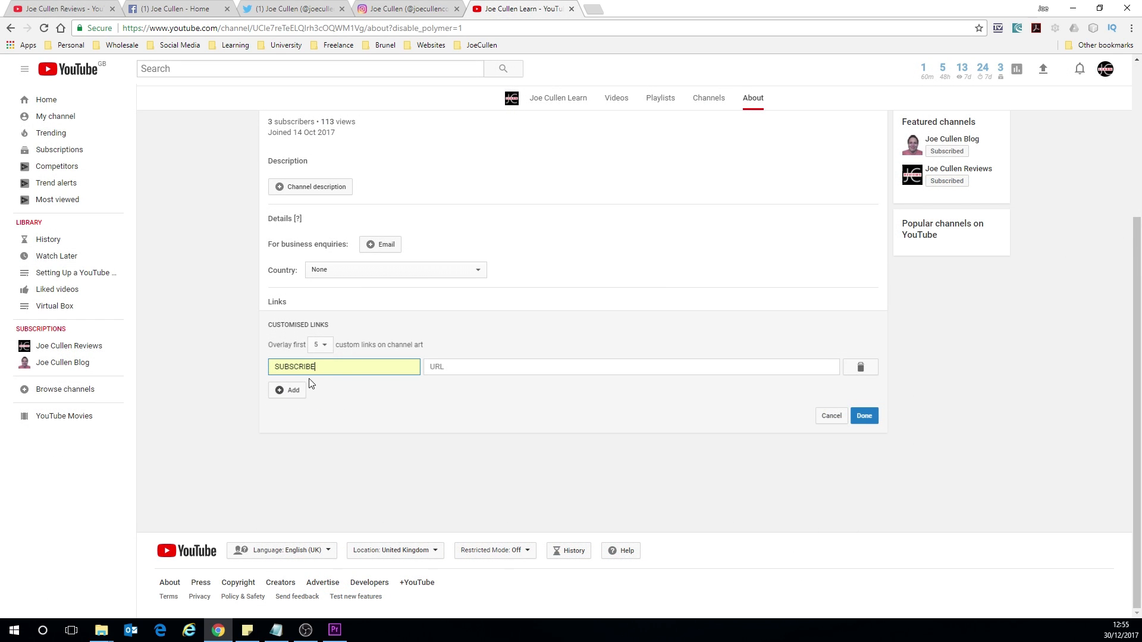
left_click(630, 366)
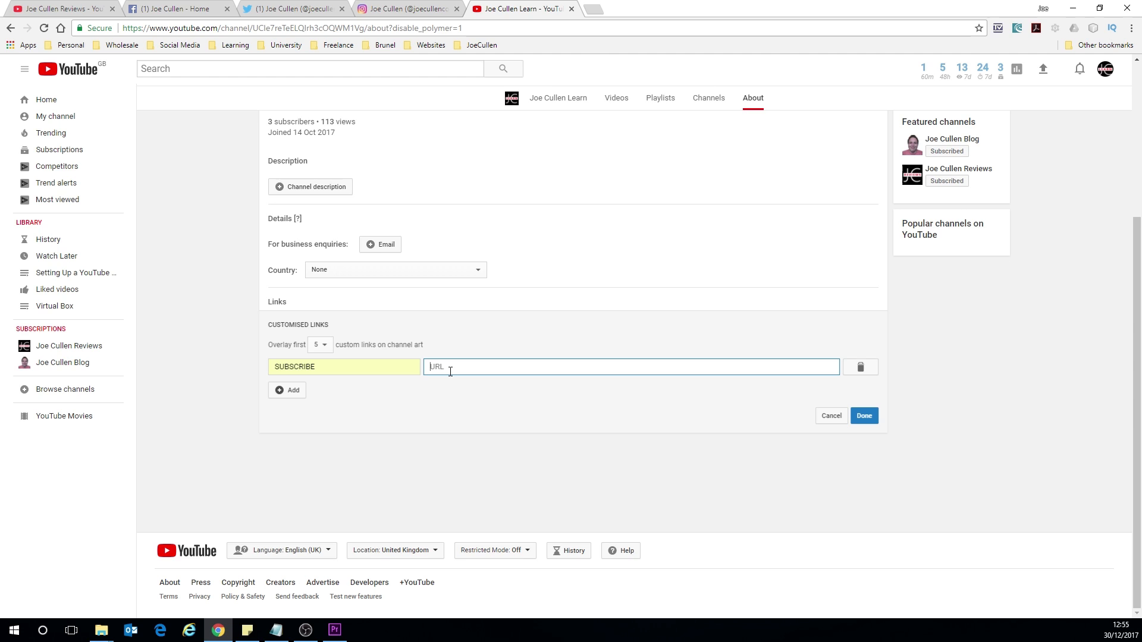
mouse_move(347, 380)
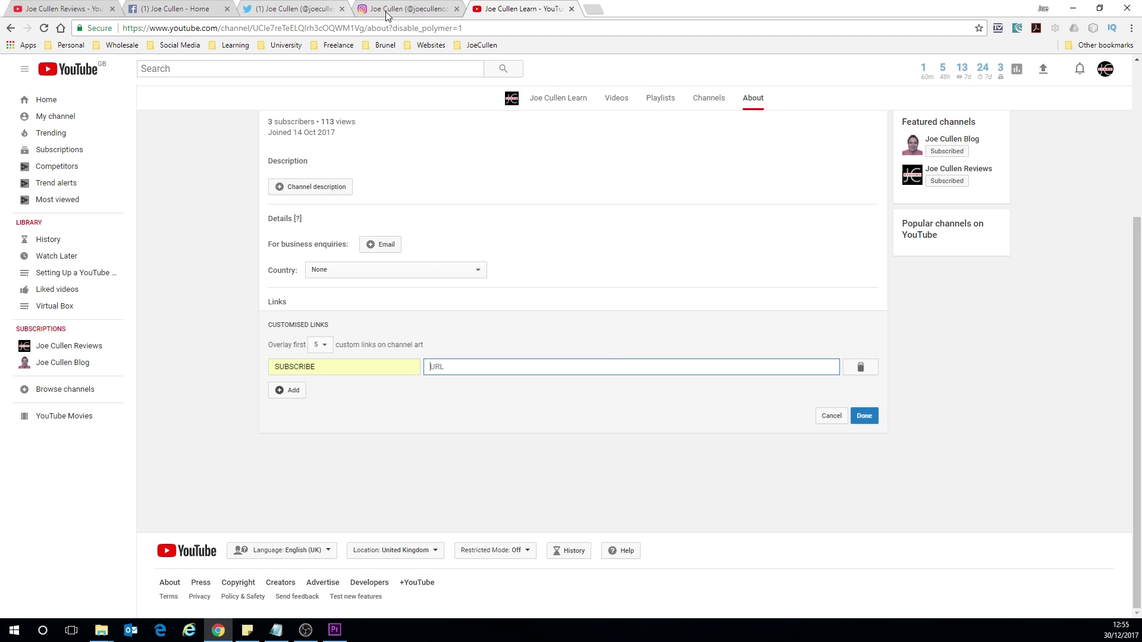
left_click(287, 389)
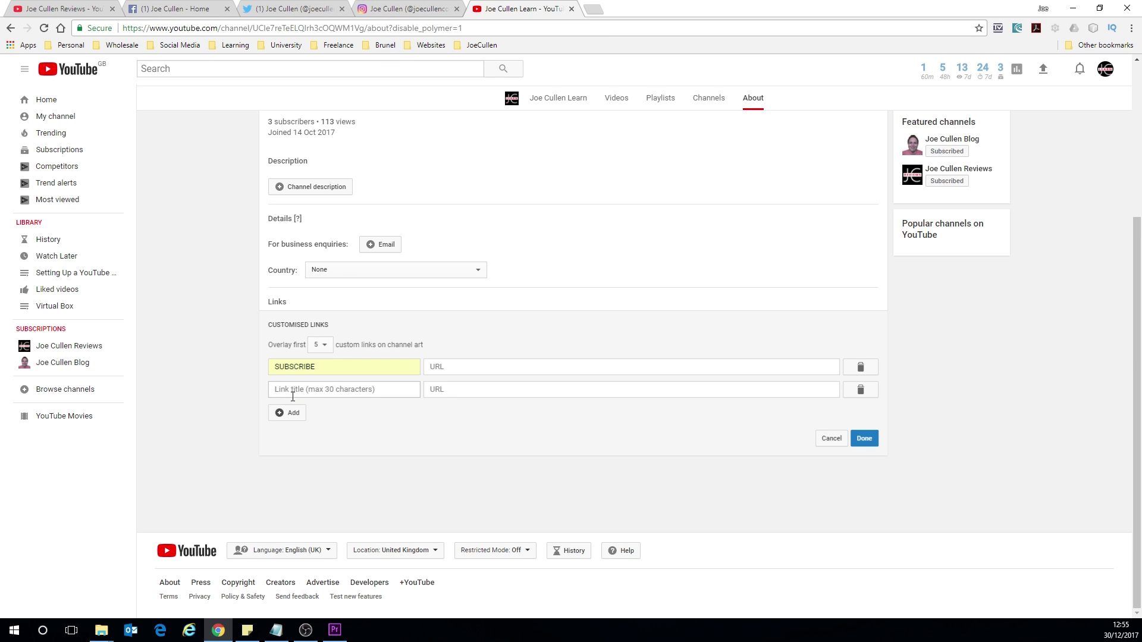
left_click(287, 412)
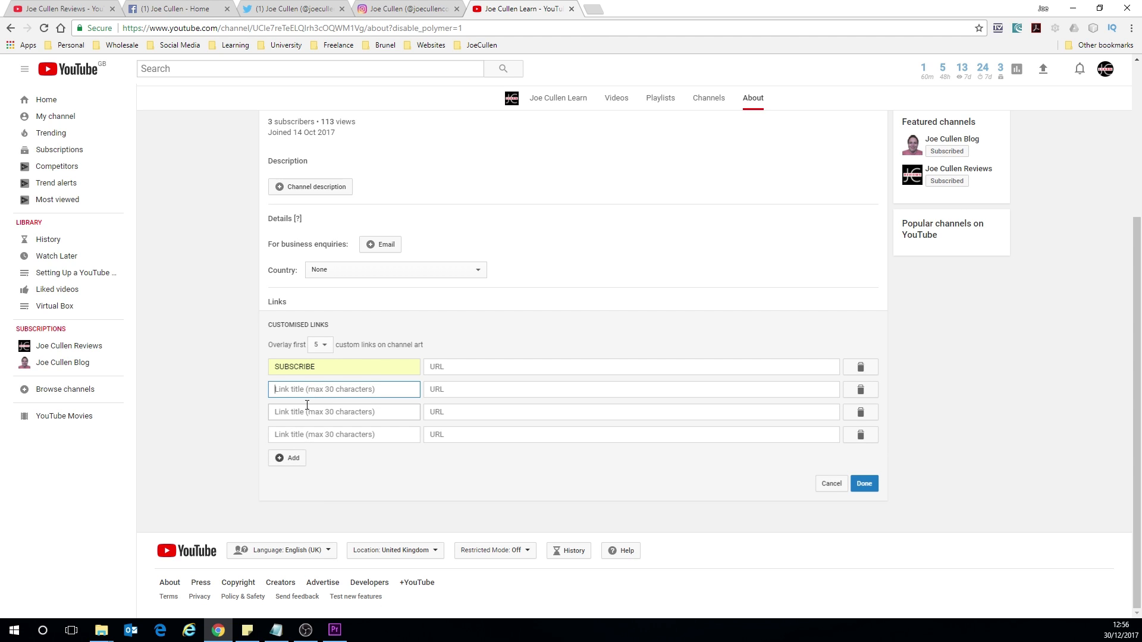
type("Facebook")
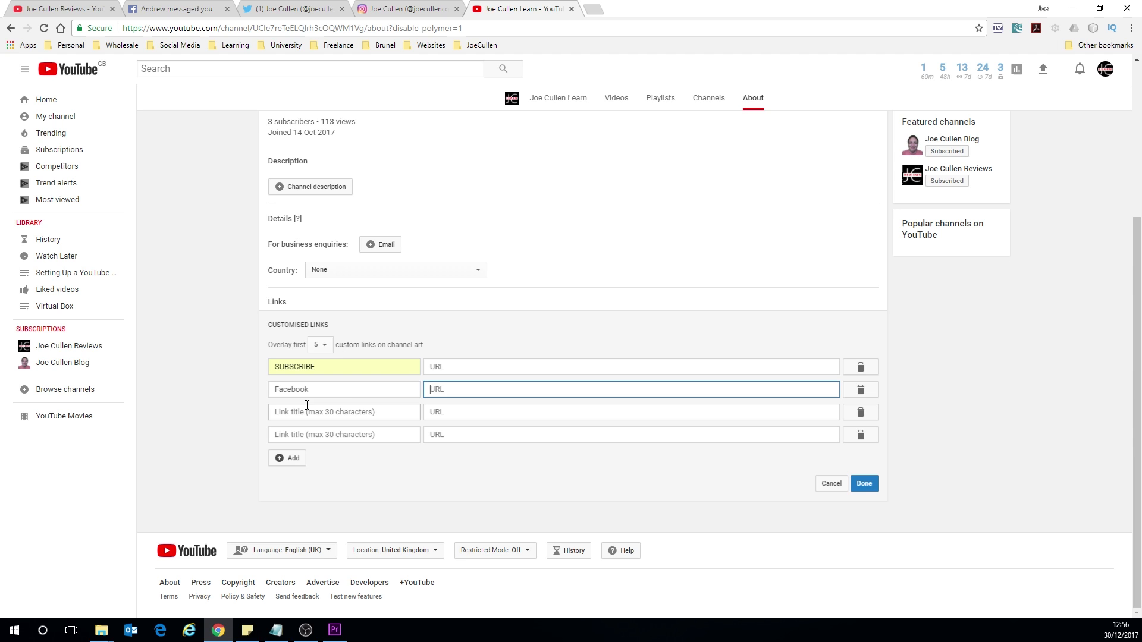
type("Twitter")
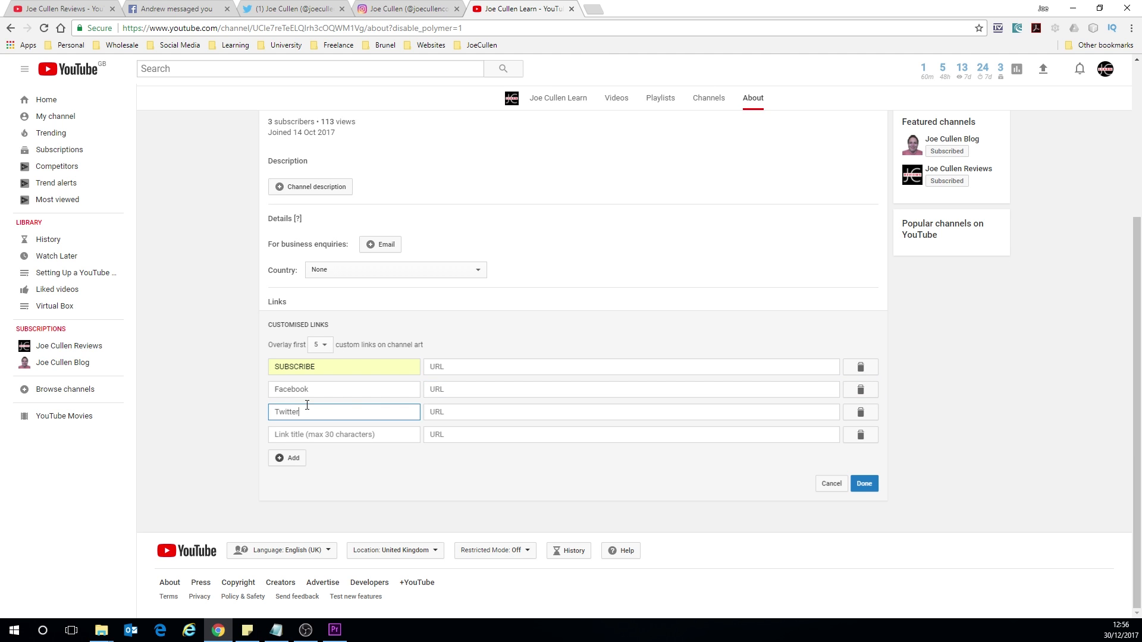
type("Instagram")
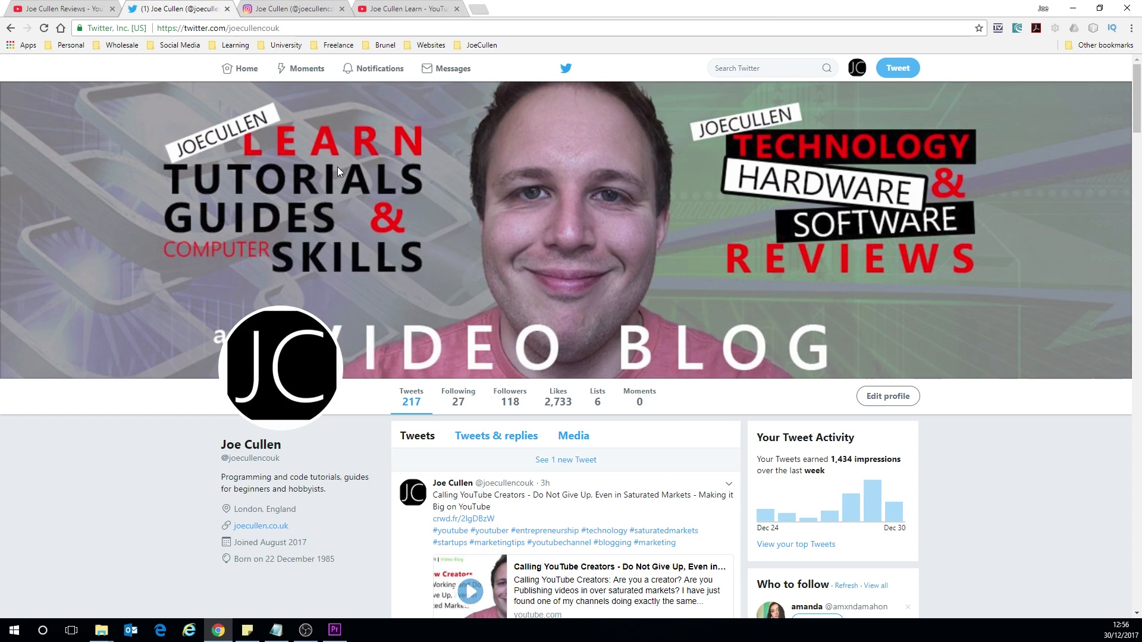
left_click(179, 8)
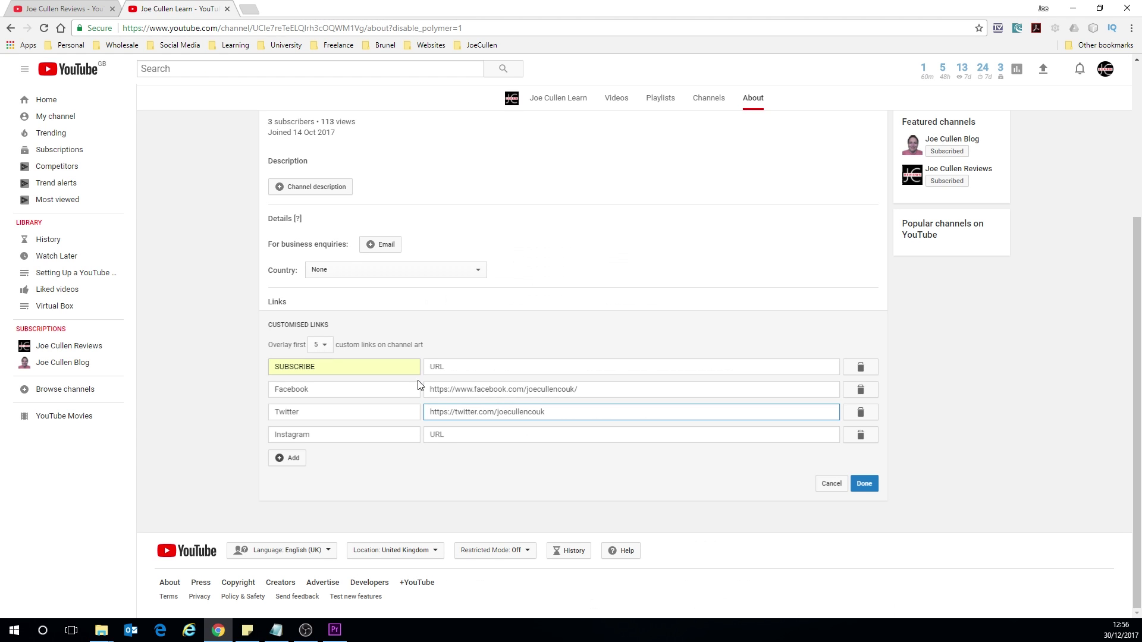
type("https://www.instagram.com/joecullencouk/")
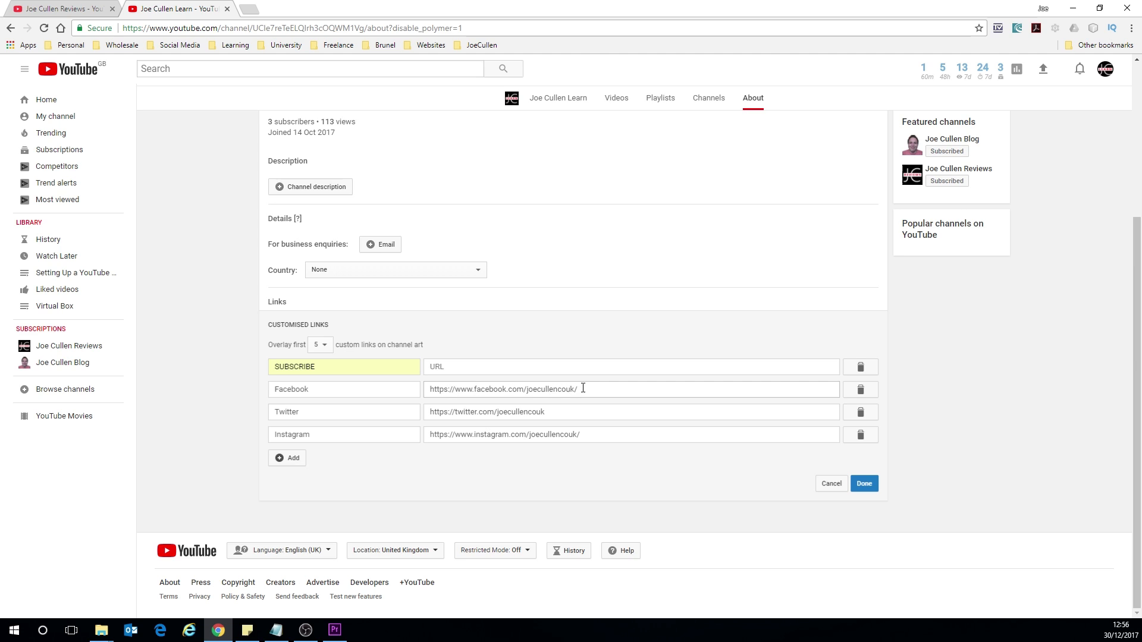
Add a fifth Website link to joecullen.co.uk and revisit the Facebook and SUBSCRIBE entries.
triple_click(502, 389)
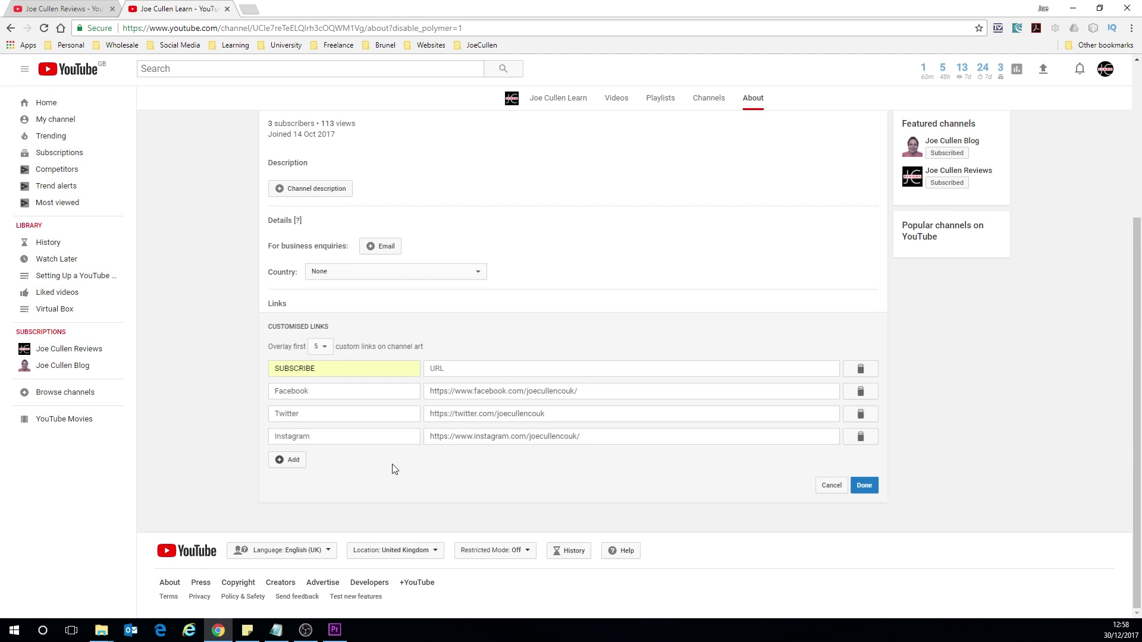
left_click(343, 369)
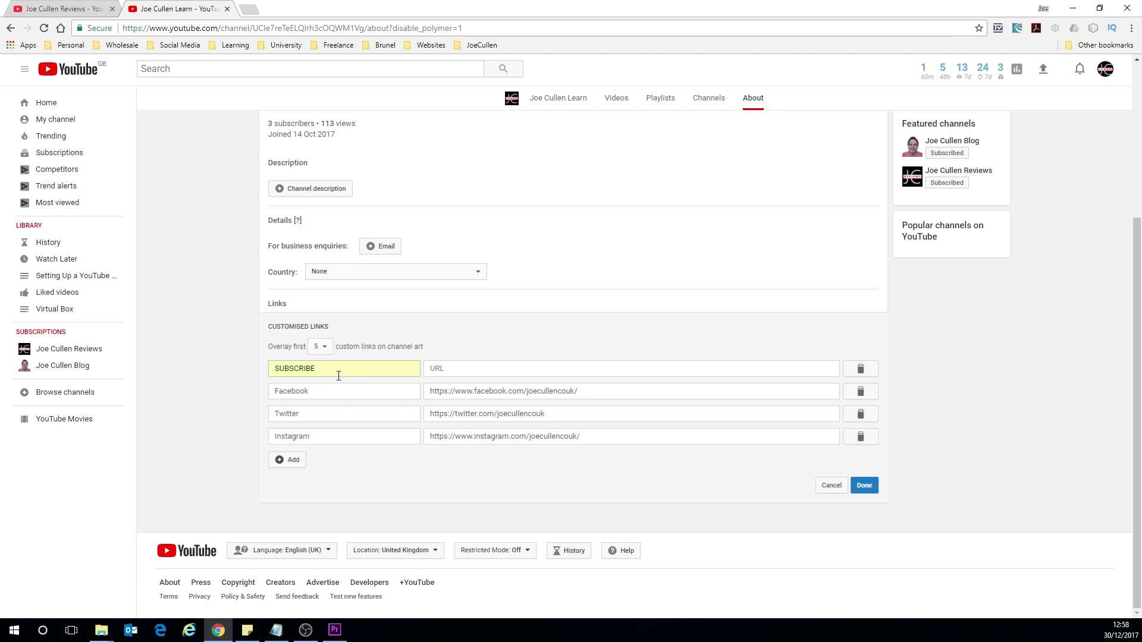
mouse_move(339, 398)
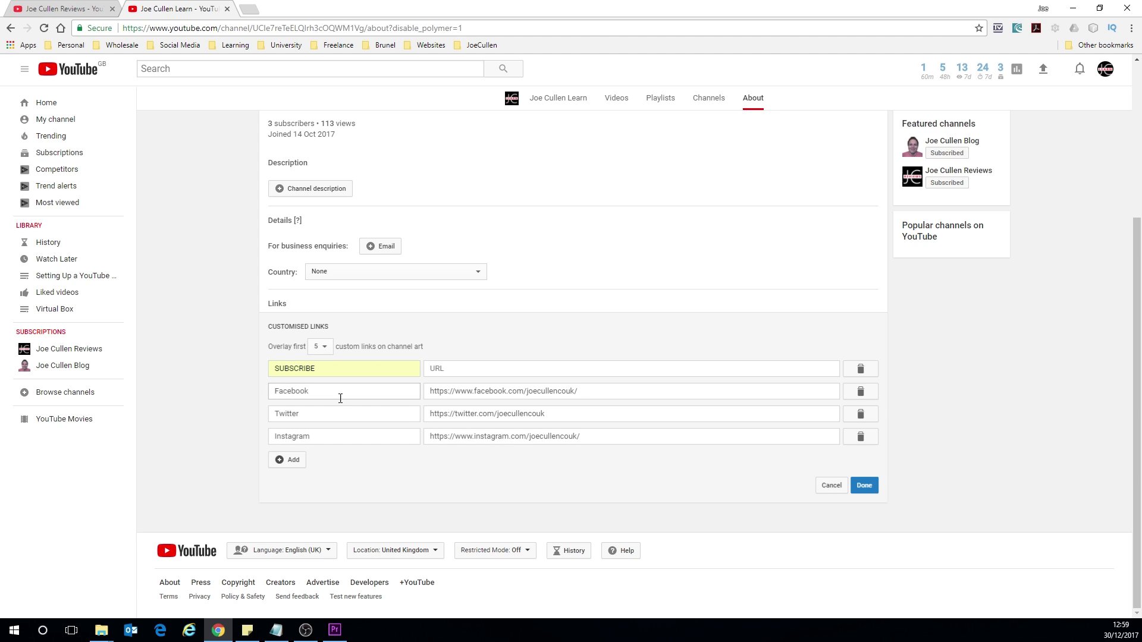
left_click(287, 459)
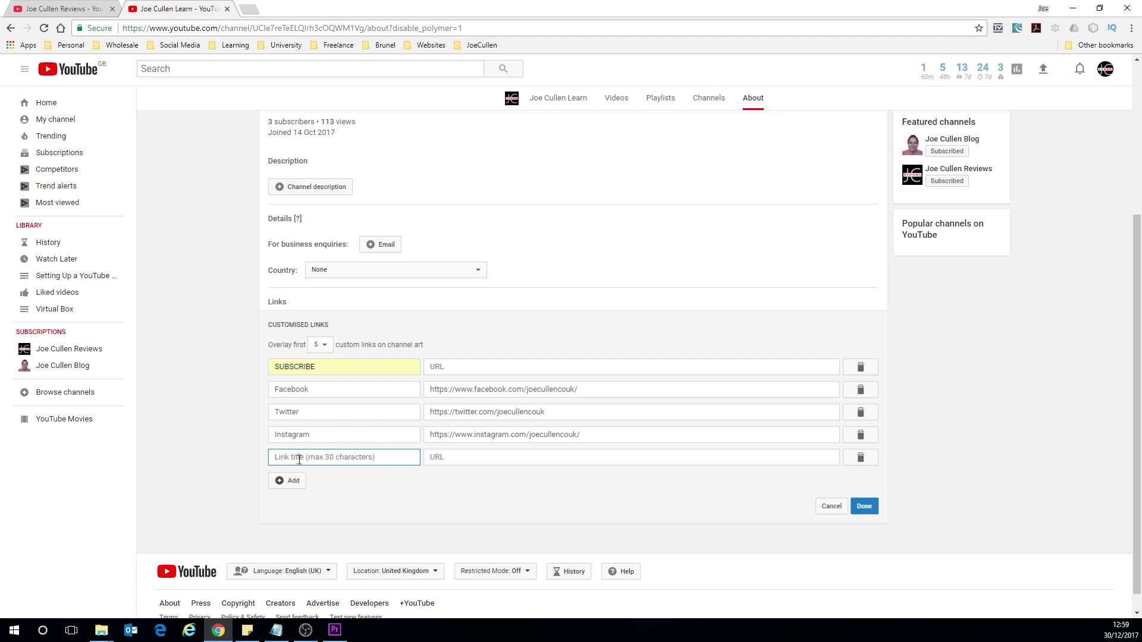
type("Website")
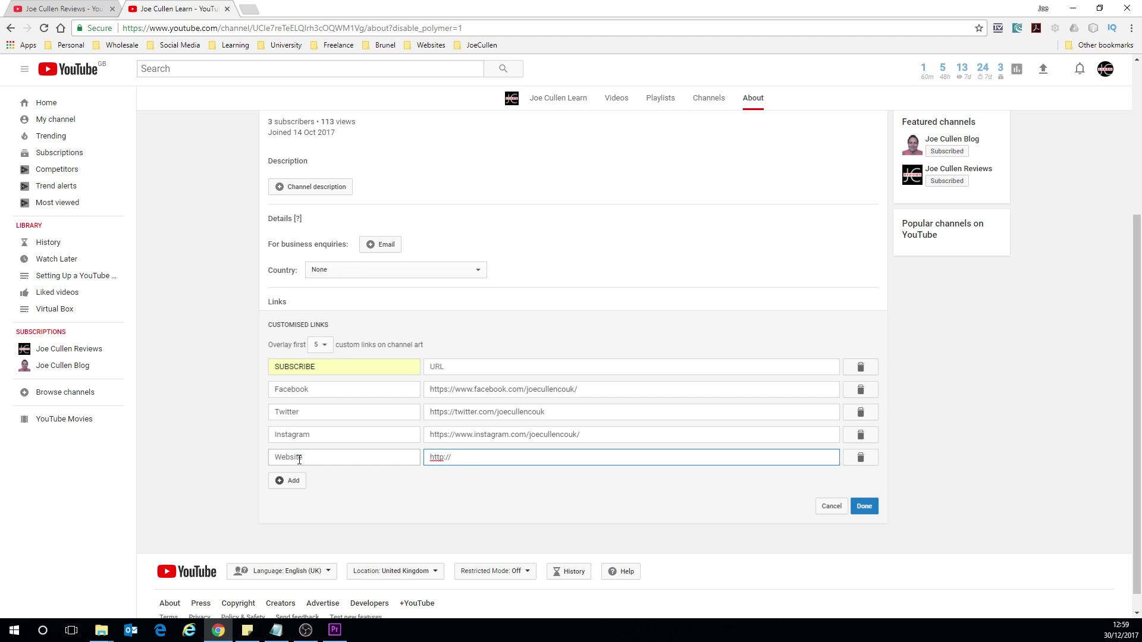
type("joecullen.co.uk")
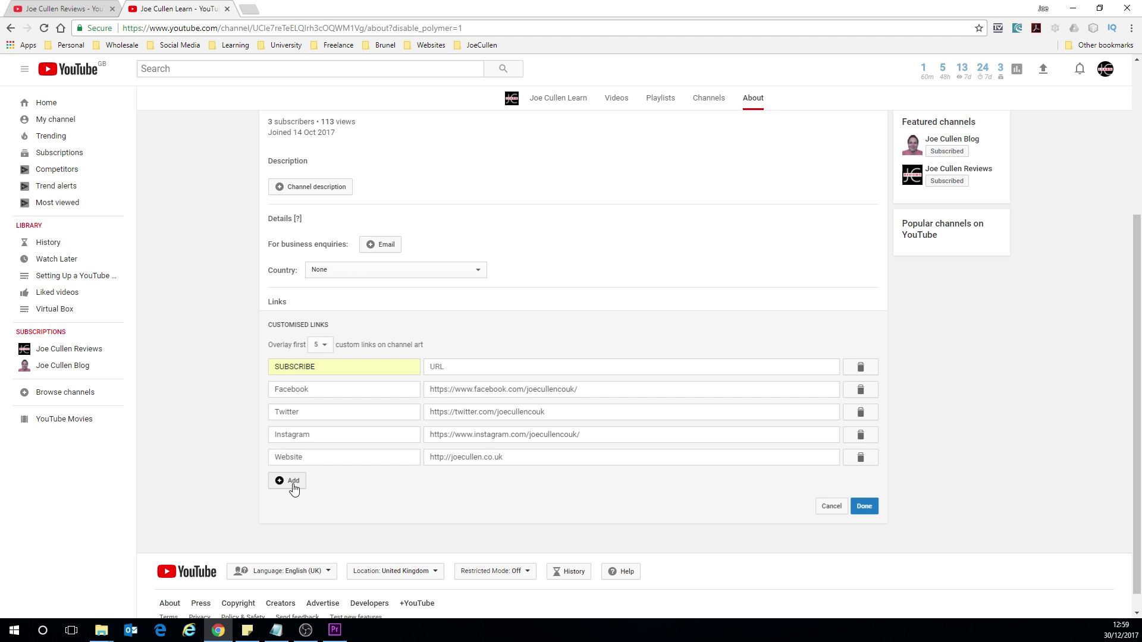
mouse_move(406, 483)
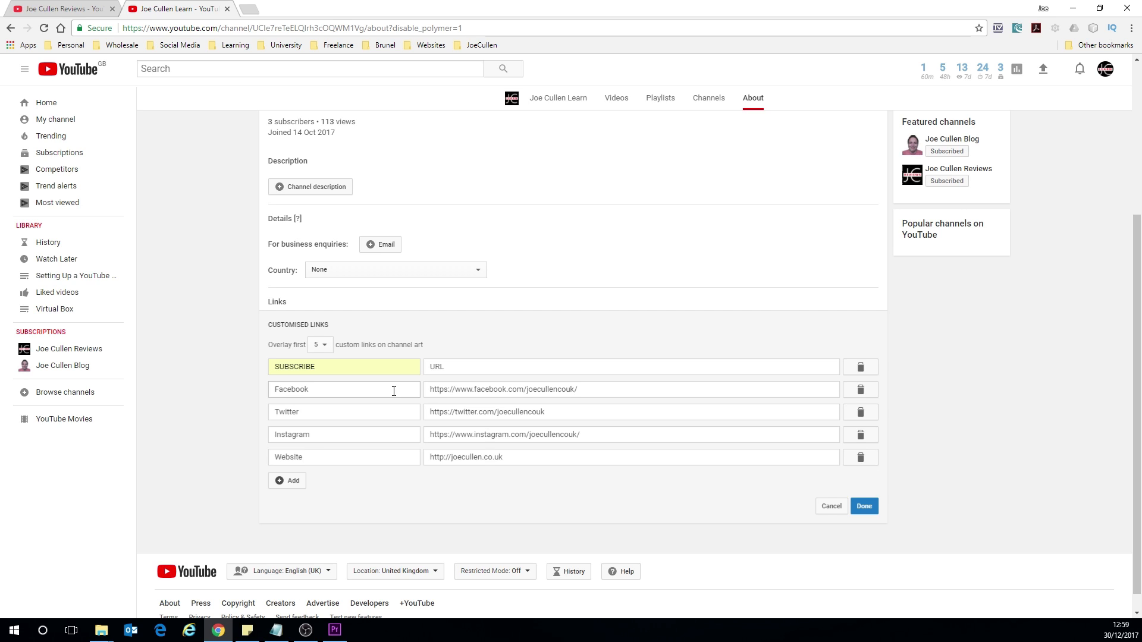
left_click(343, 388)
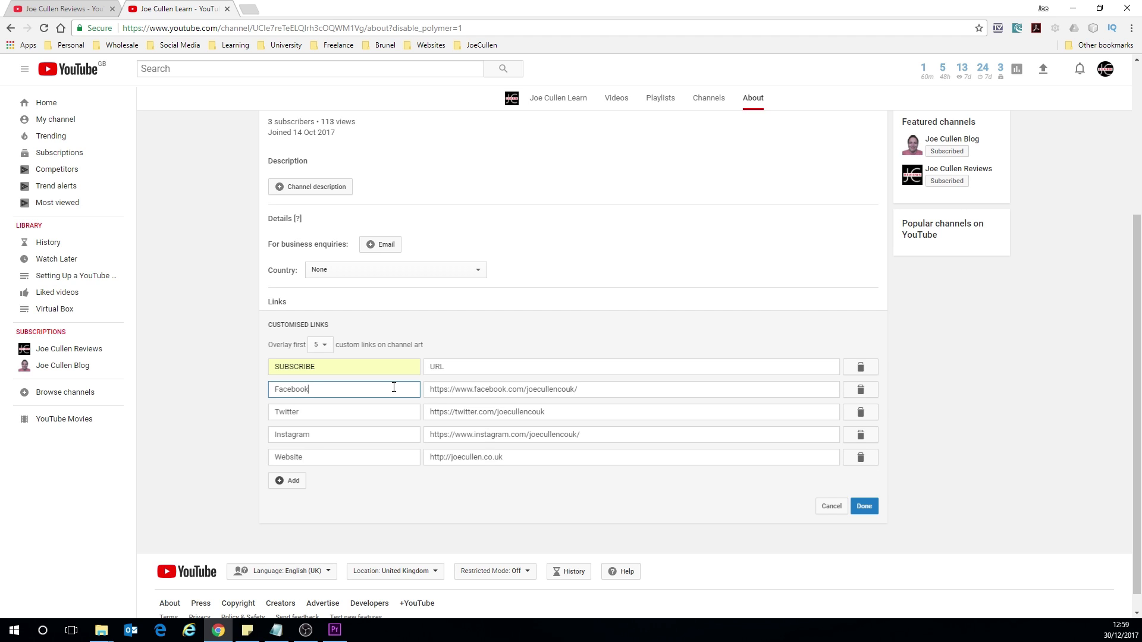
mouse_move(391, 385)
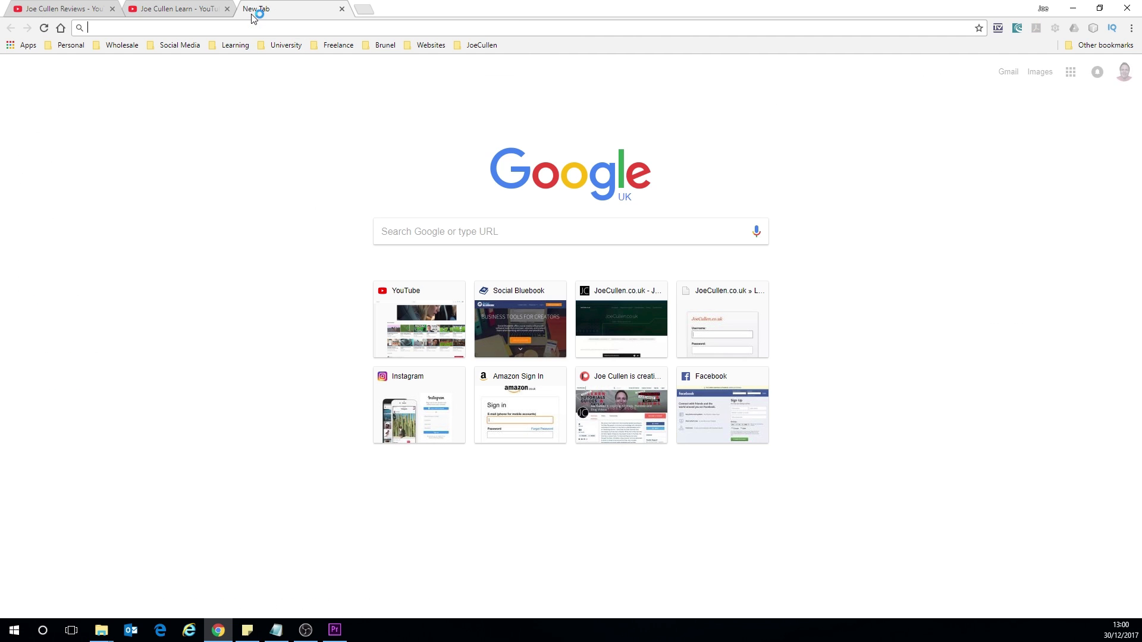
Open youtube.com in a new tab and go to your own channel to copy its address.
type("youtube.com")
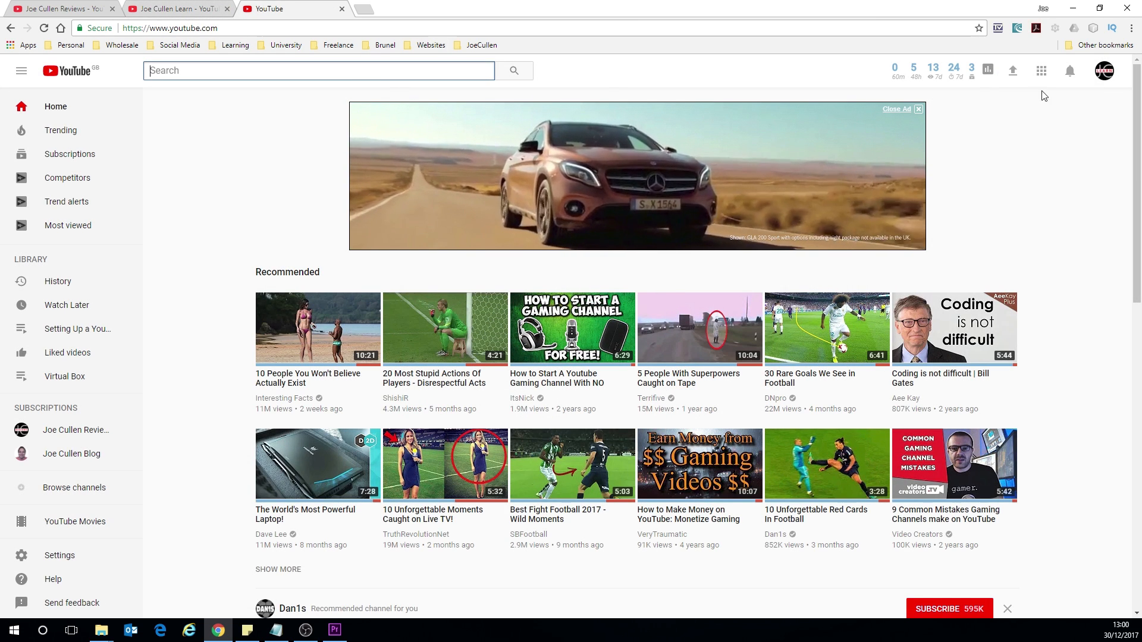
left_click(1103, 71)
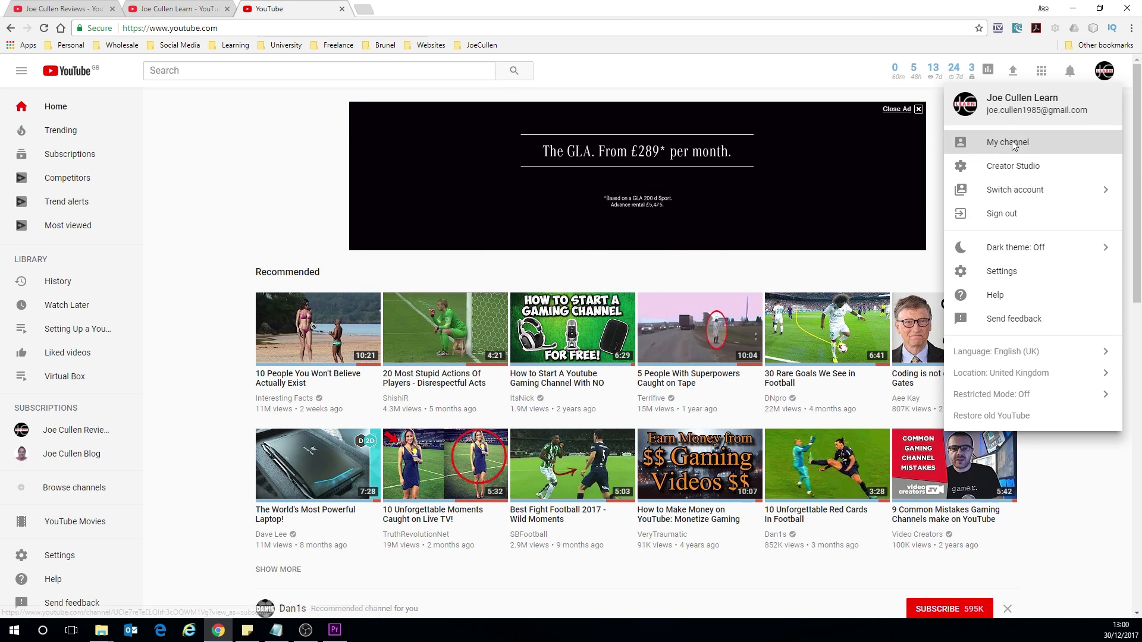
left_click(1006, 142)
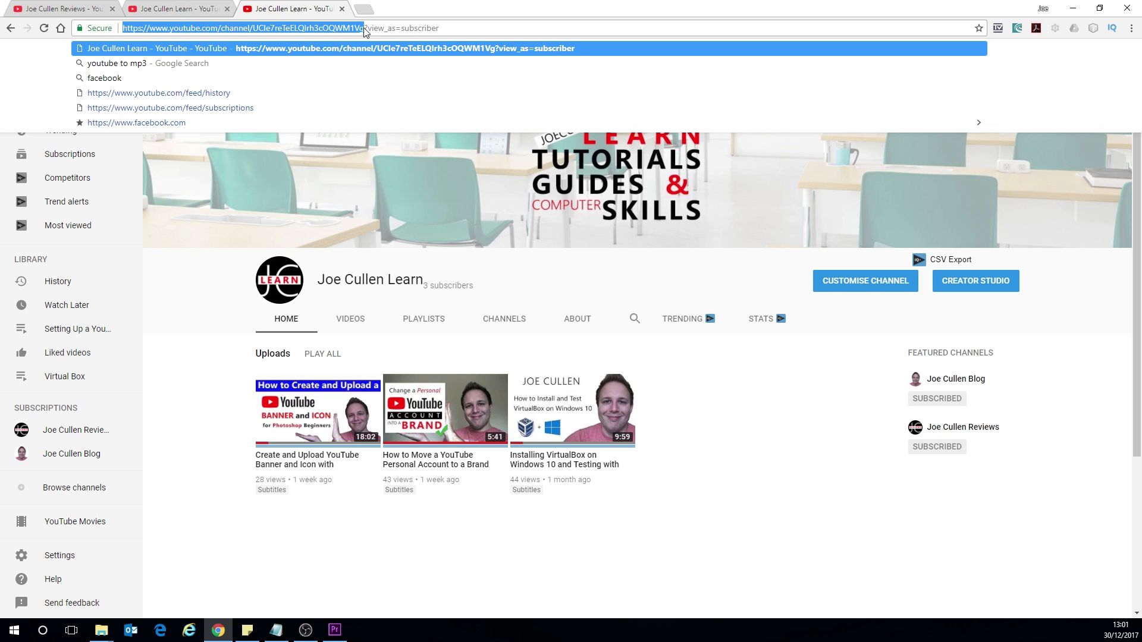
mouse_move(285, 32)
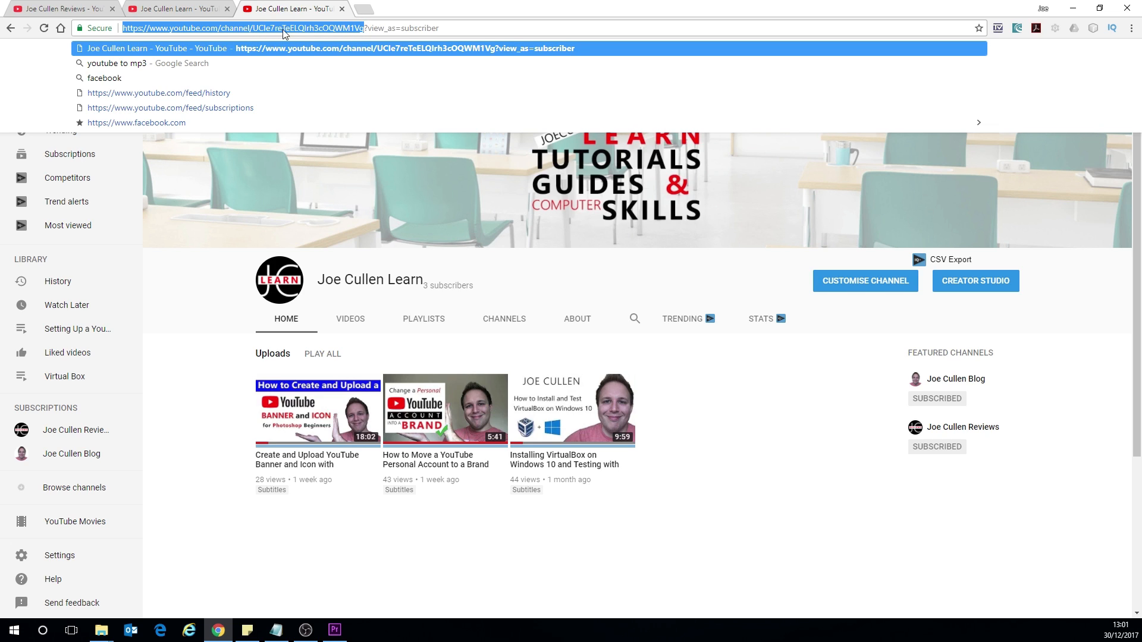
mouse_move(363, 33)
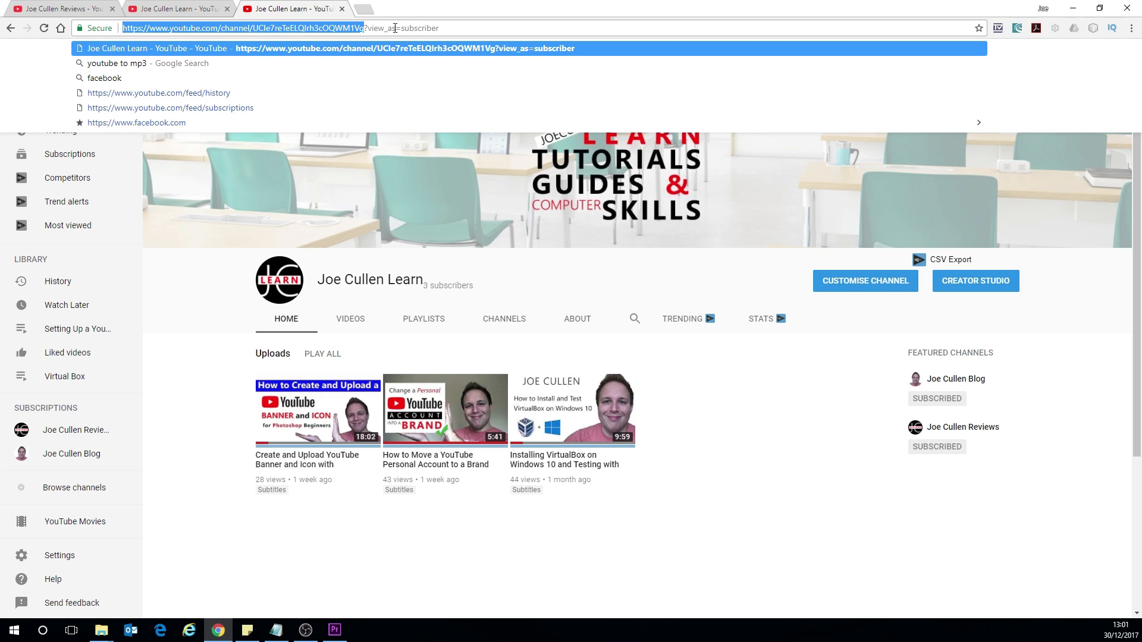
mouse_move(357, 32)
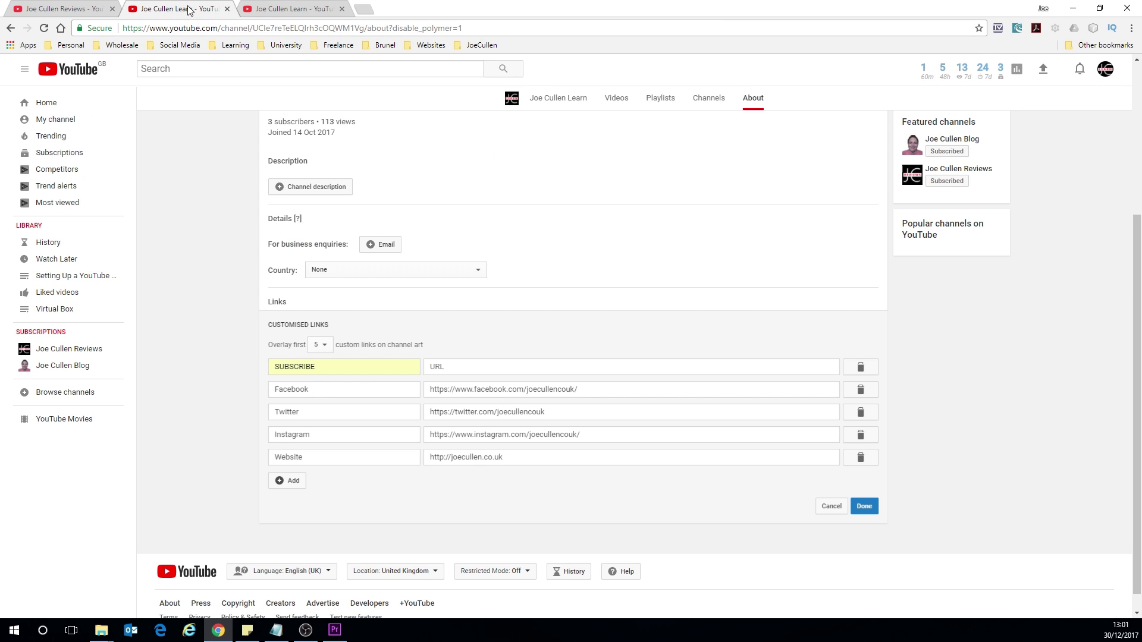
left_click(629, 366)
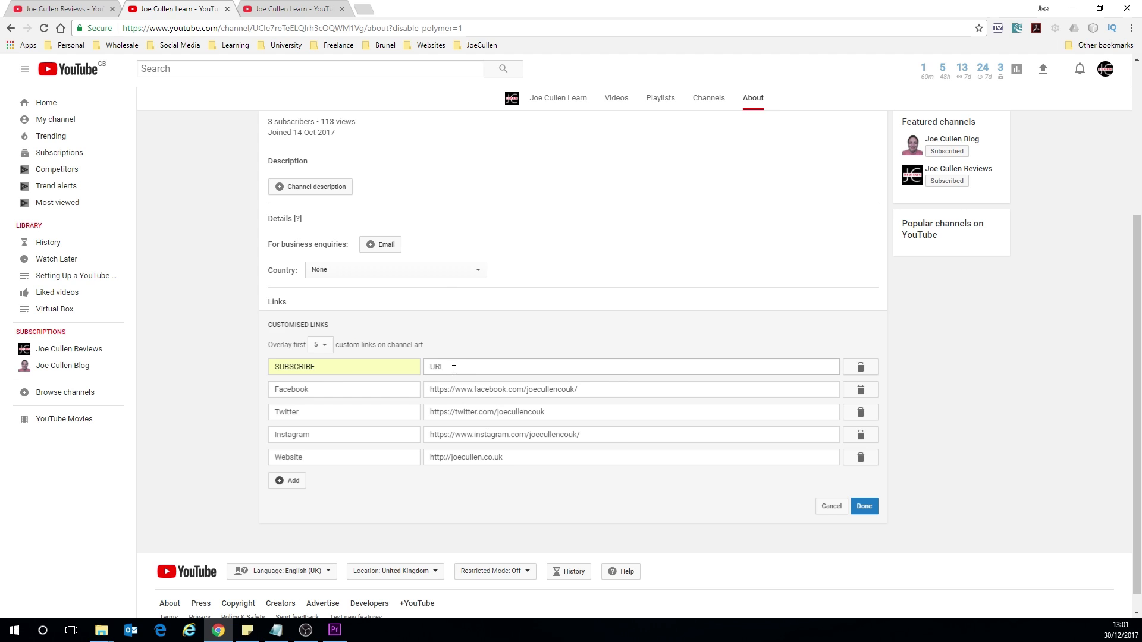
type("https://www.youtube.com/channel/UCIe7reTeELQlrh3cOQWM1Vg")
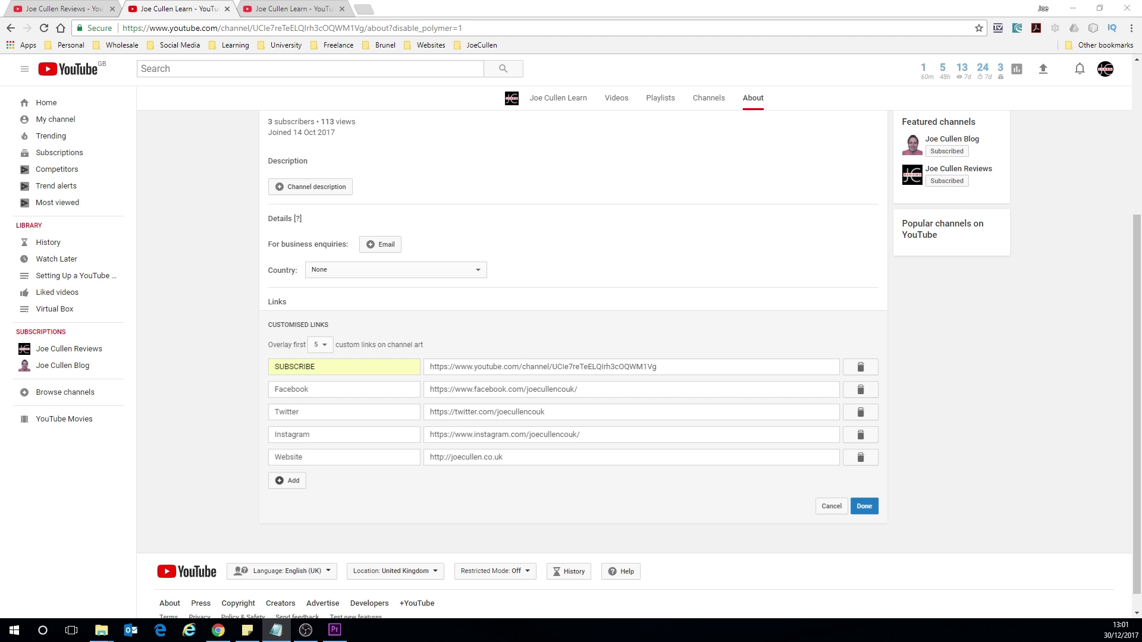
mouse_move(520, 327)
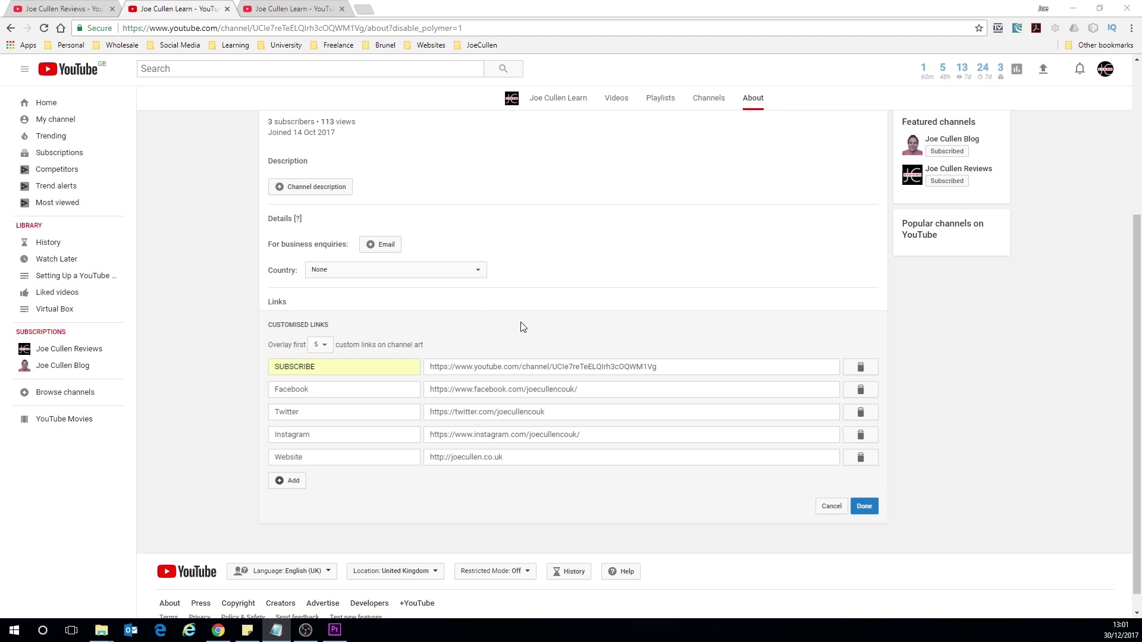
left_click(630, 366)
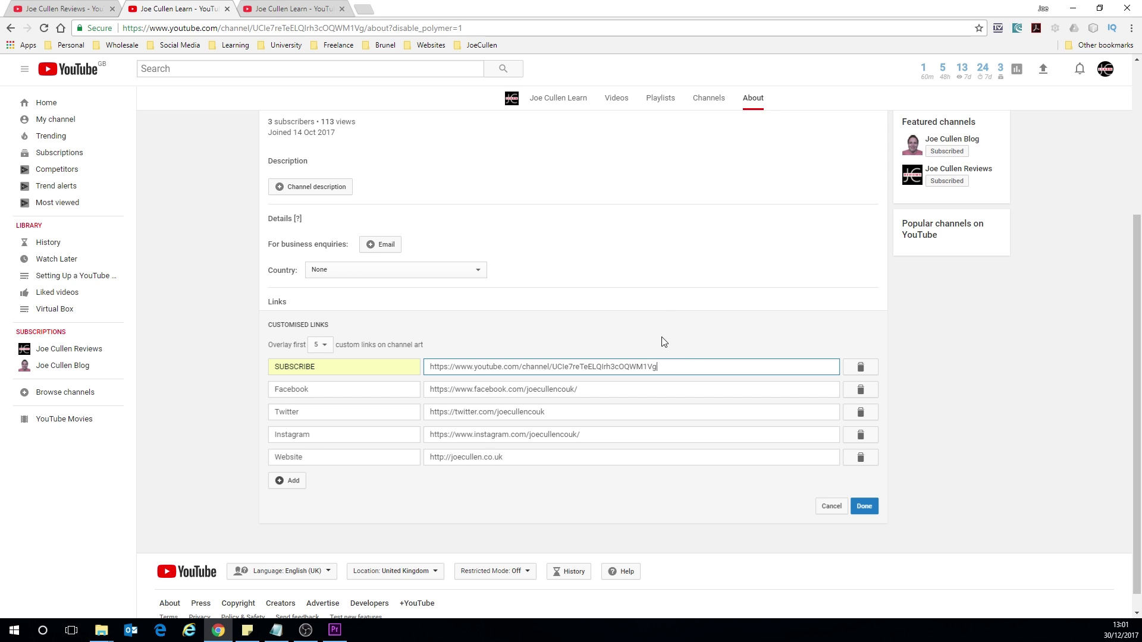
mouse_move(658, 330)
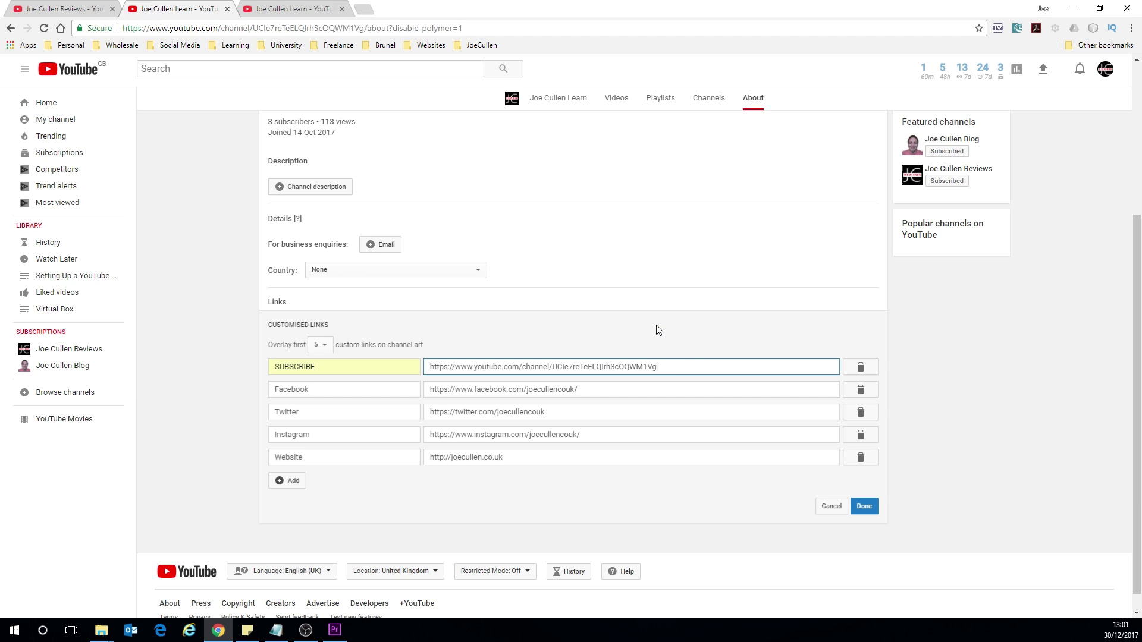
type("?sub_confirmation=1")
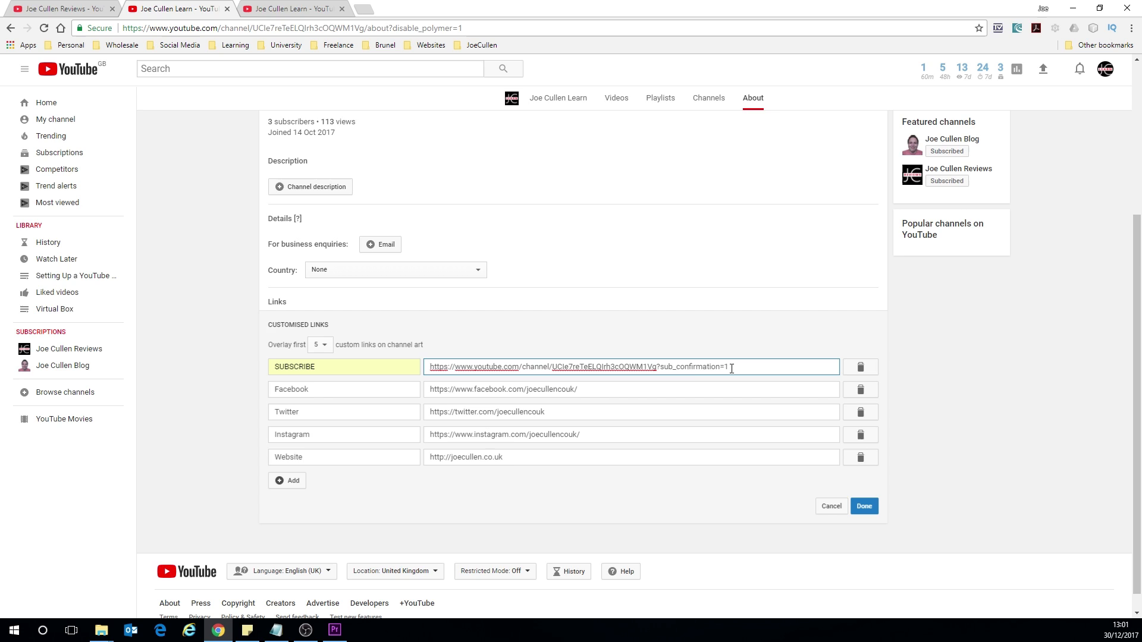
mouse_move(625, 370)
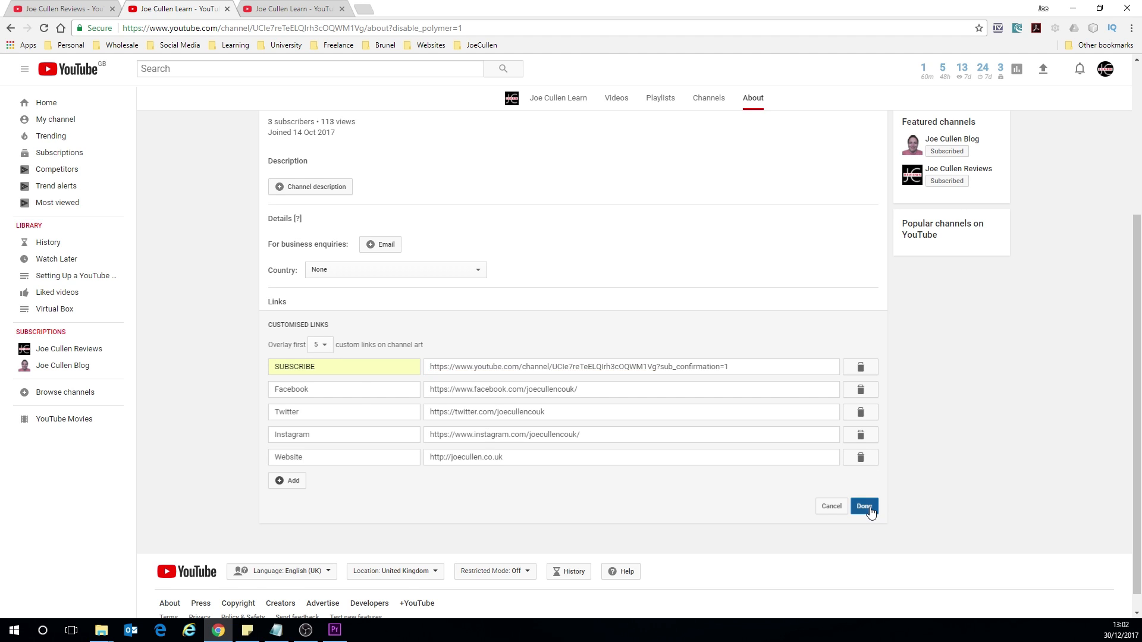
Save the SUBSCRIBE, Facebook, Twitter, Instagram and Website links with Done.
left_click(863, 506)
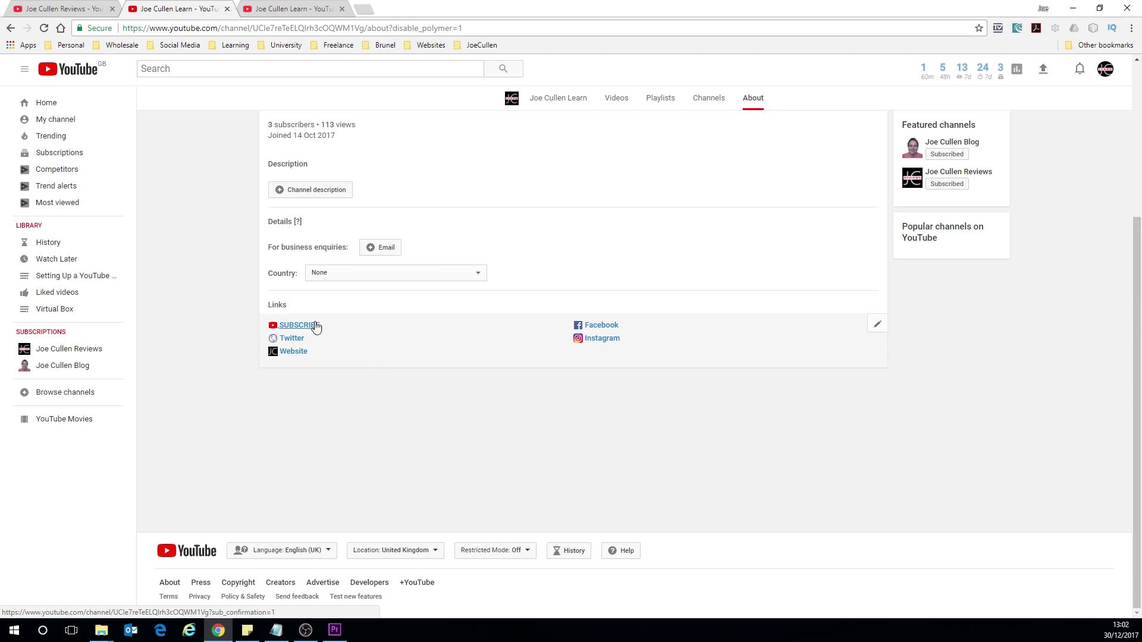
mouse_move(340, 328)
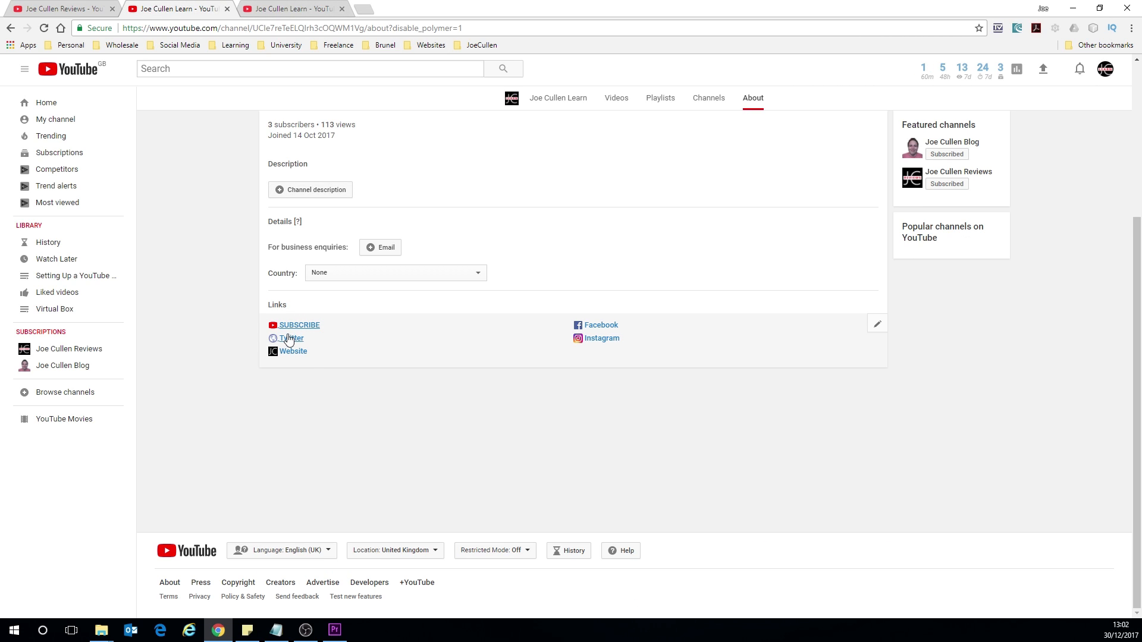
mouse_move(290, 338)
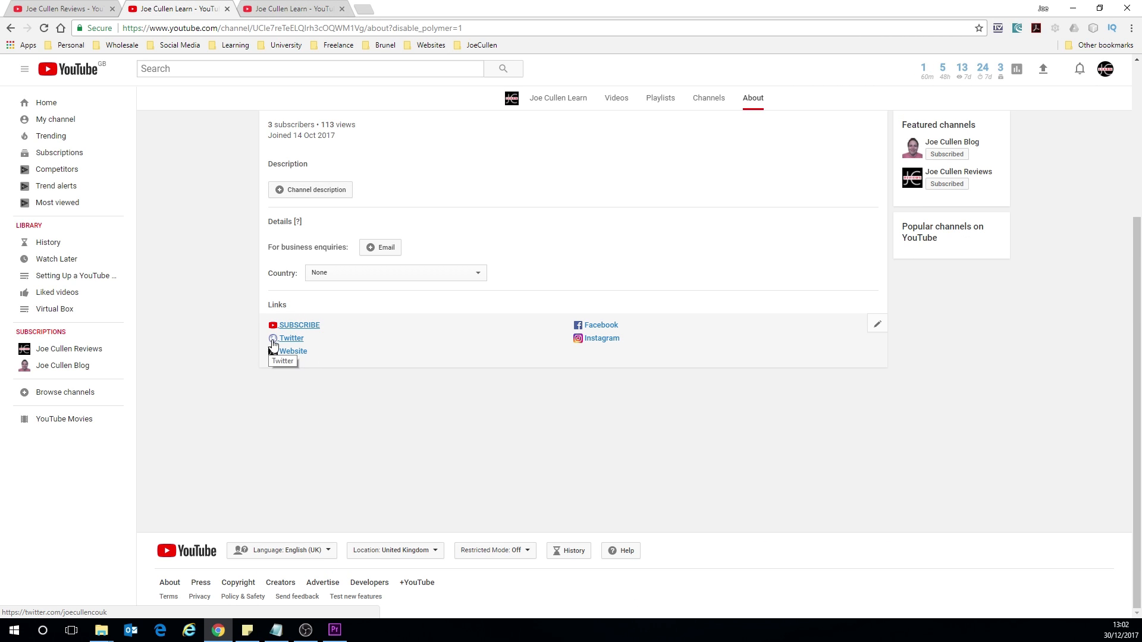
mouse_move(299, 343)
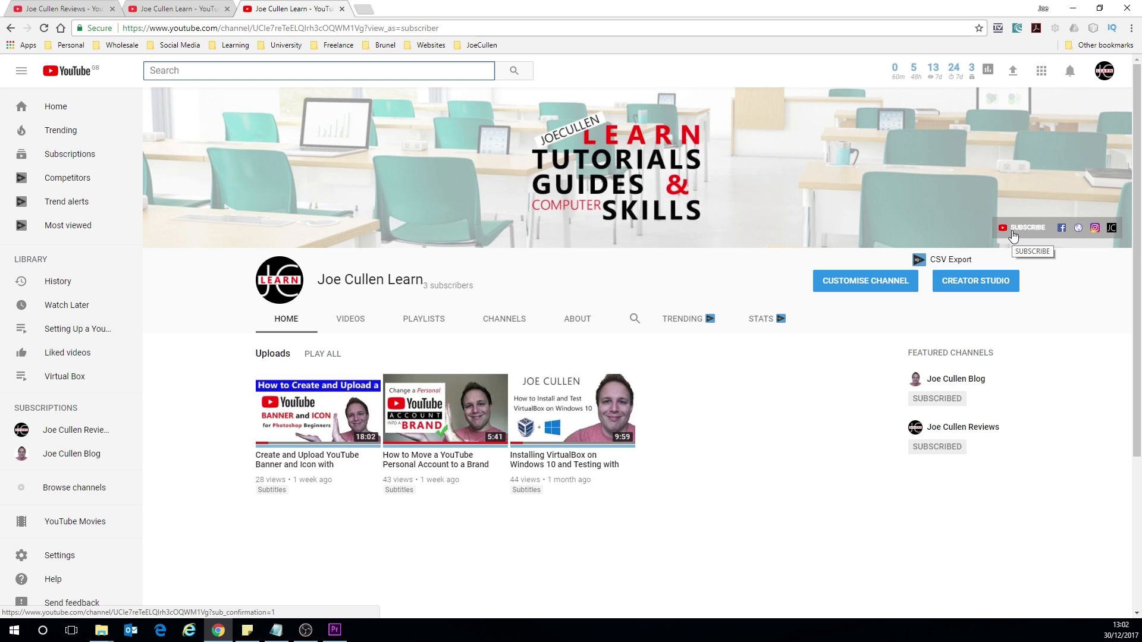
mouse_move(1019, 229)
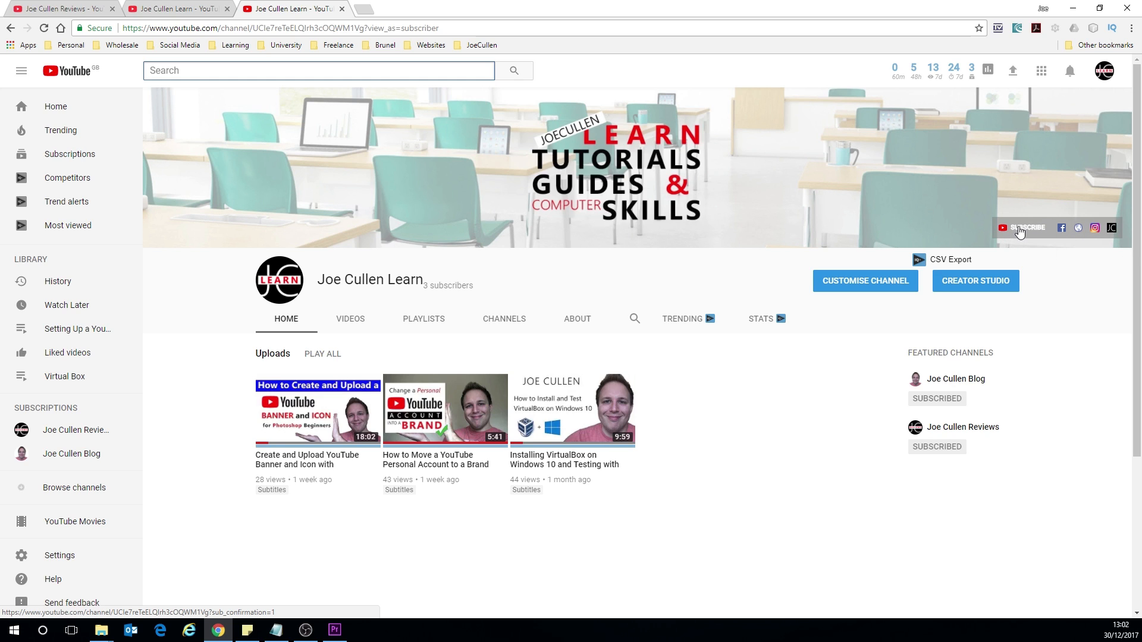
left_click(1025, 227)
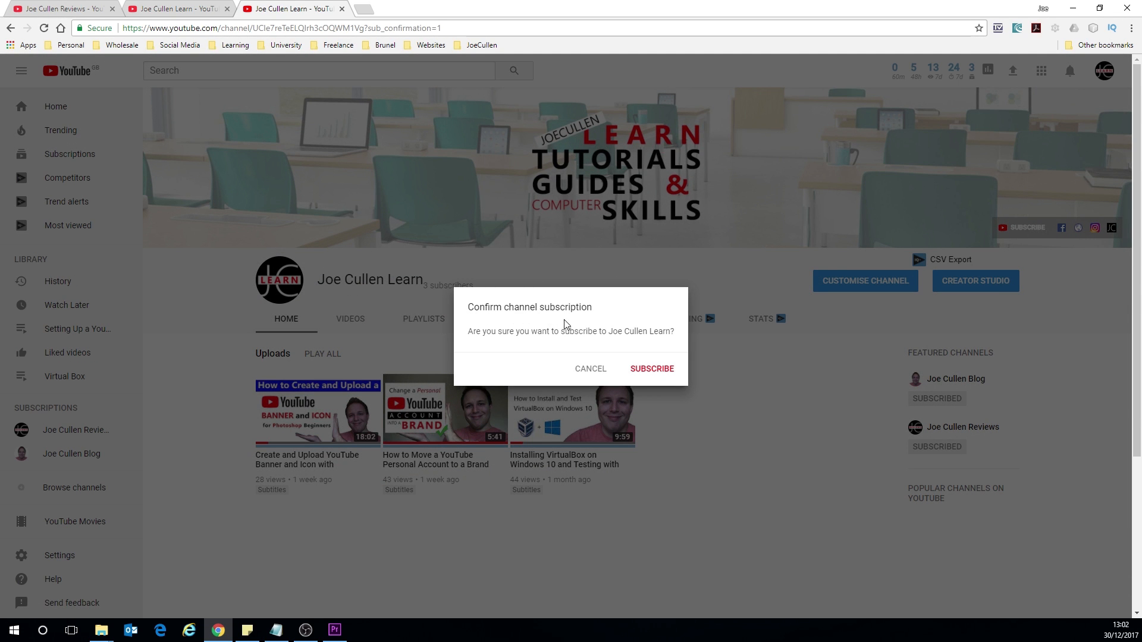
mouse_move(659, 343)
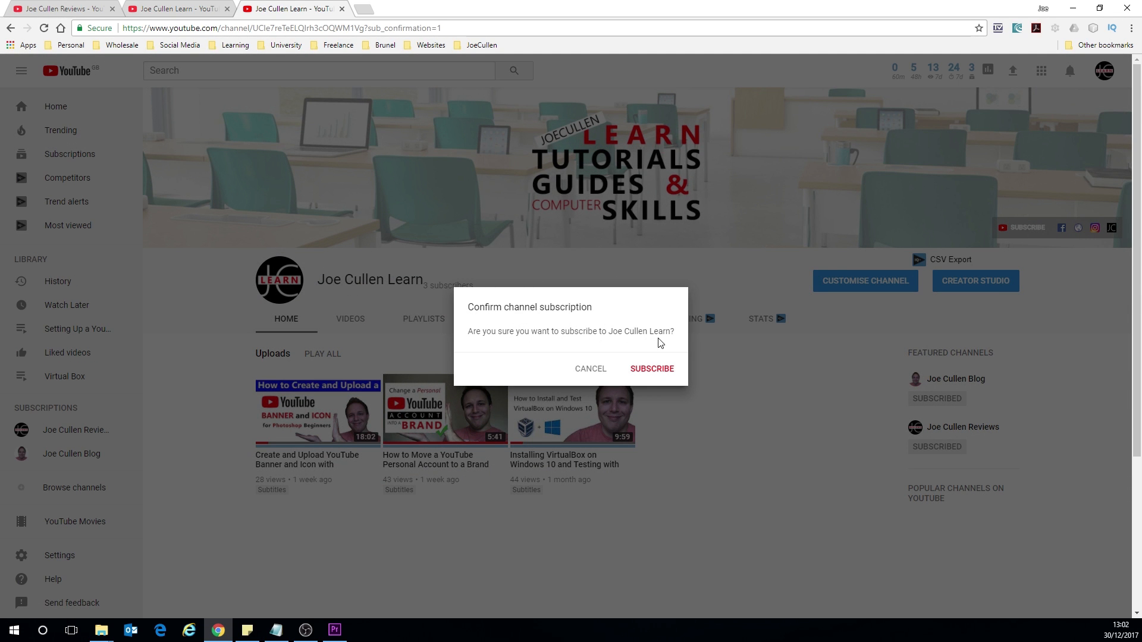
left_click(651, 369)
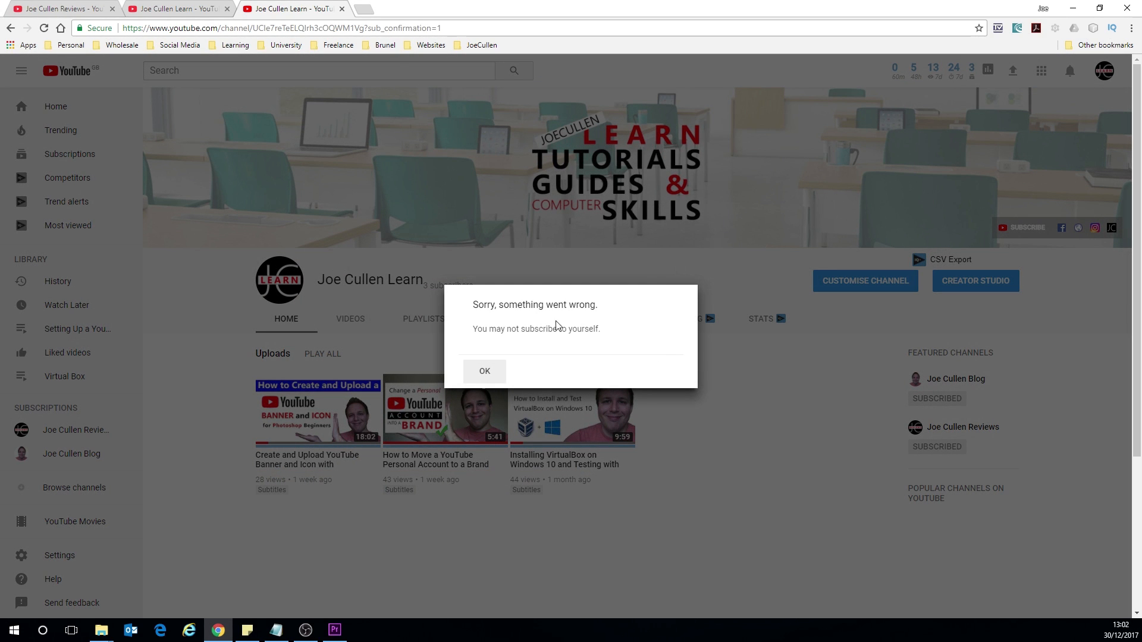
mouse_move(494, 365)
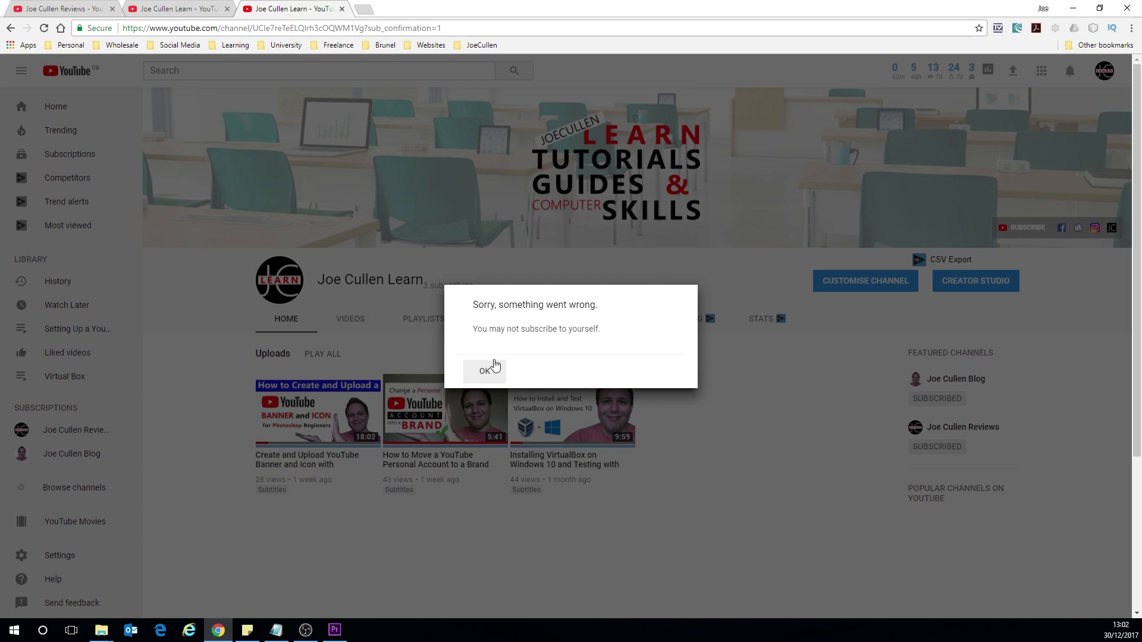
left_click(483, 370)
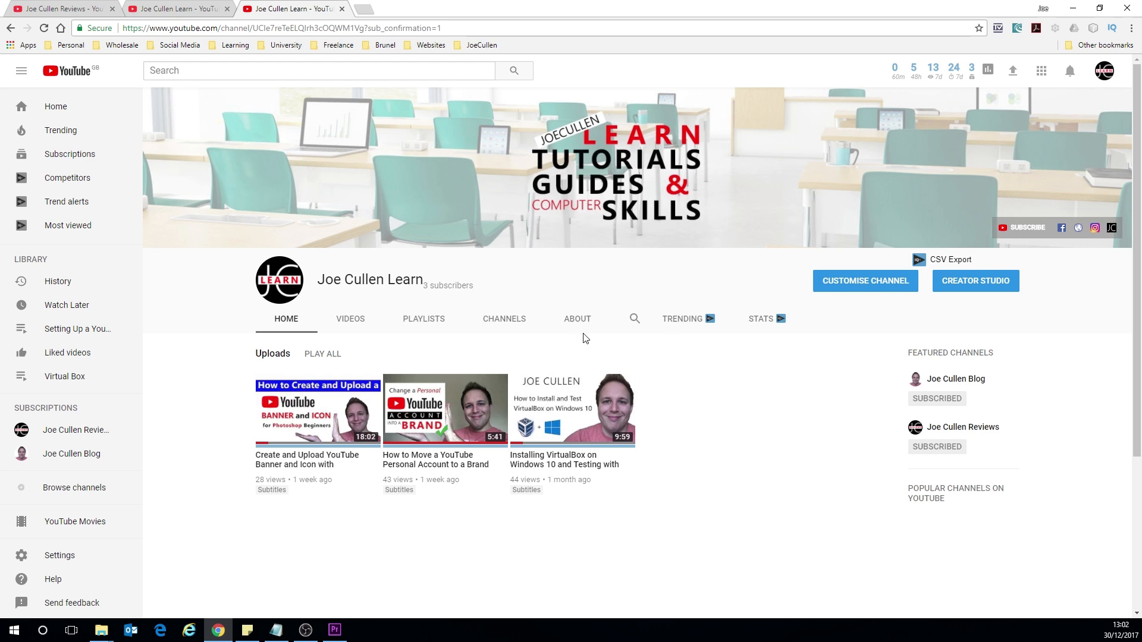
Add a Tumblr link to the channel's About page links and save.
left_click(577, 318)
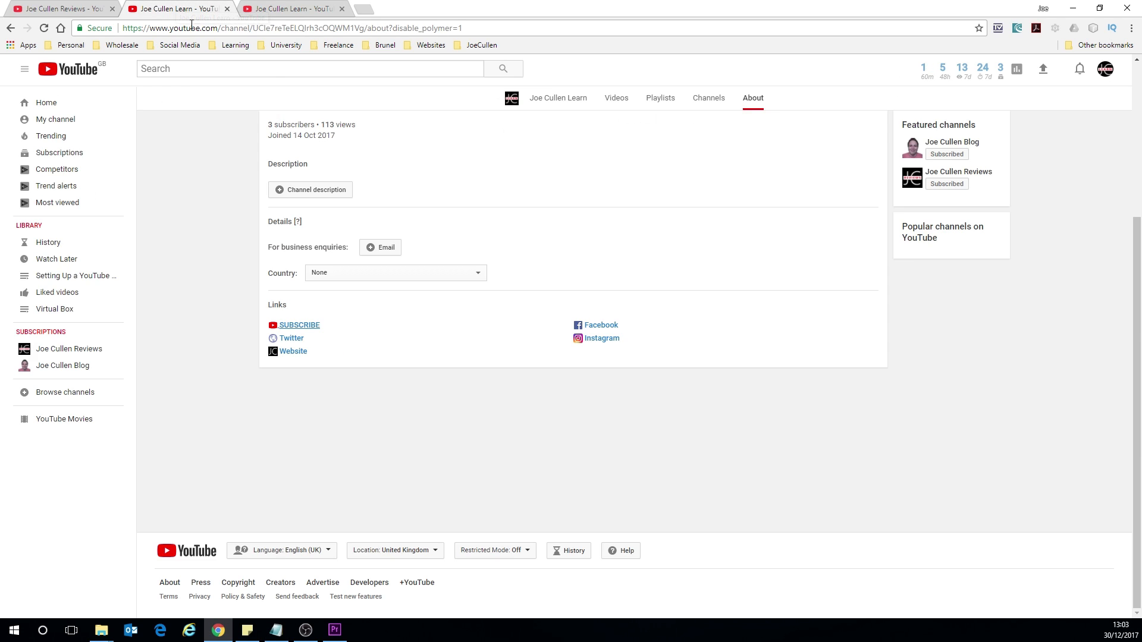
mouse_move(867, 308)
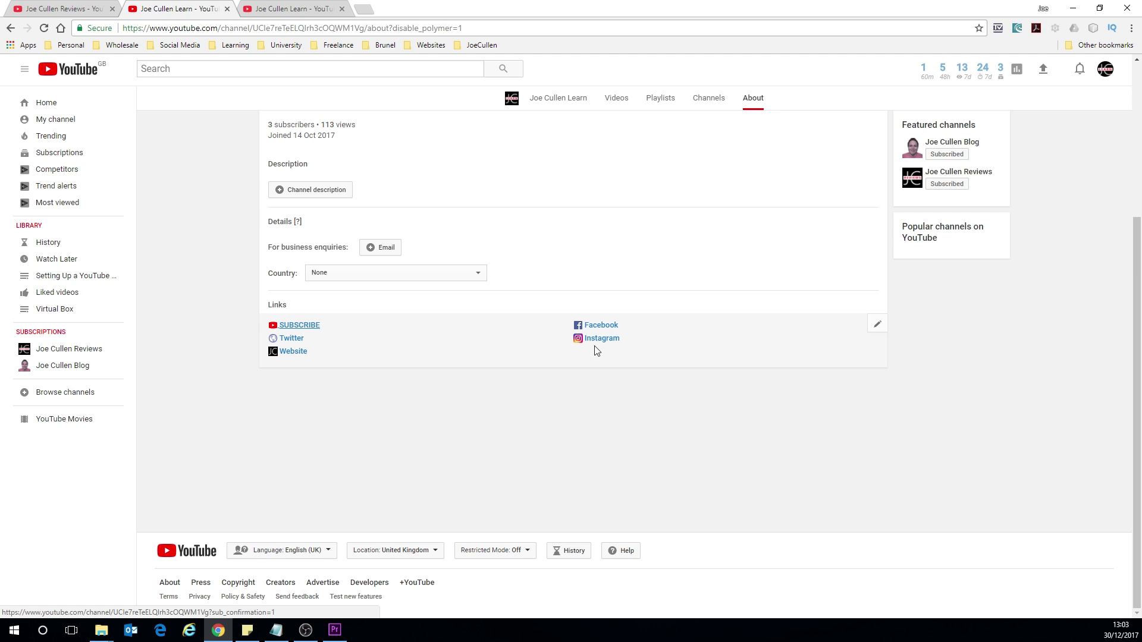
left_click(877, 324)
type("https://joecullencouk.tumblr.com/")
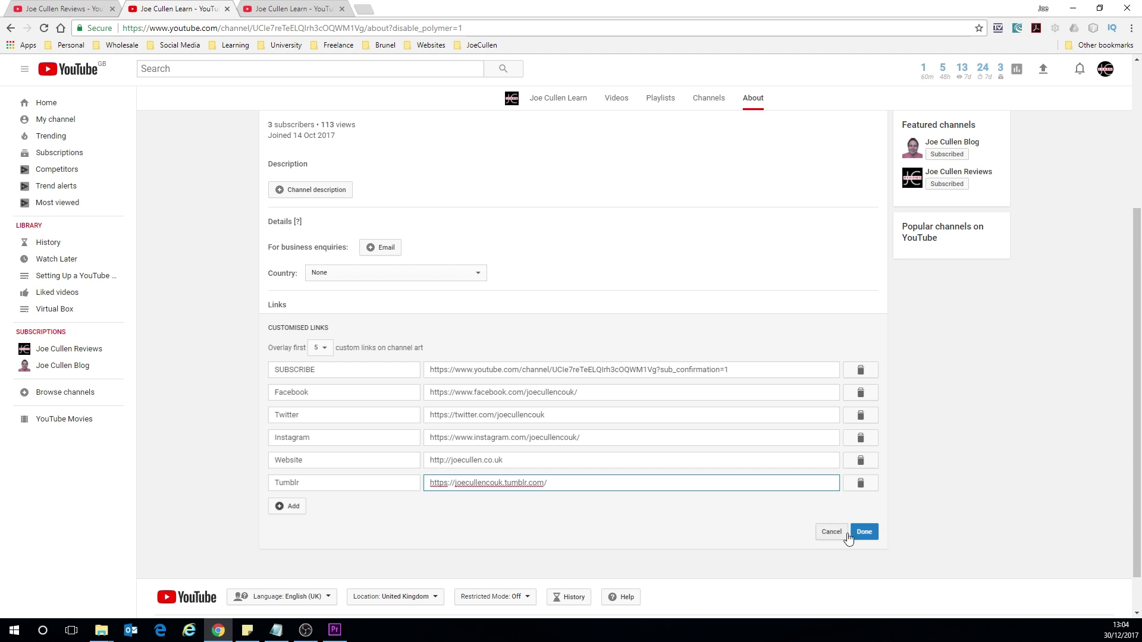
left_click(863, 532)
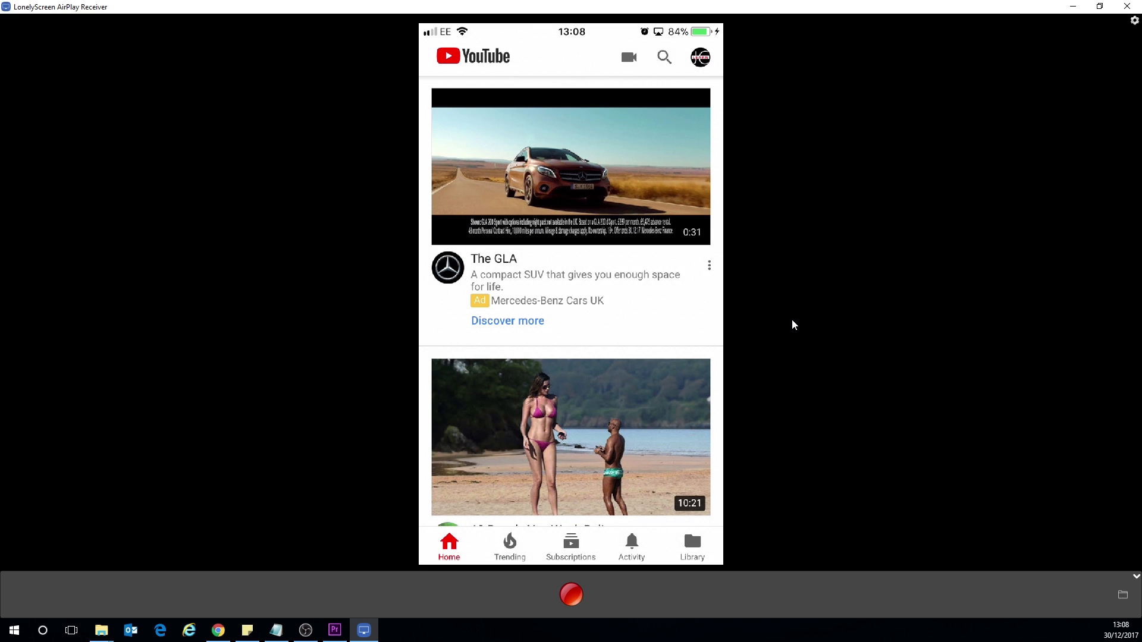
On the mirrored phone, open the channel's About tab to check all six links, including Tumblr.
left_click(699, 57)
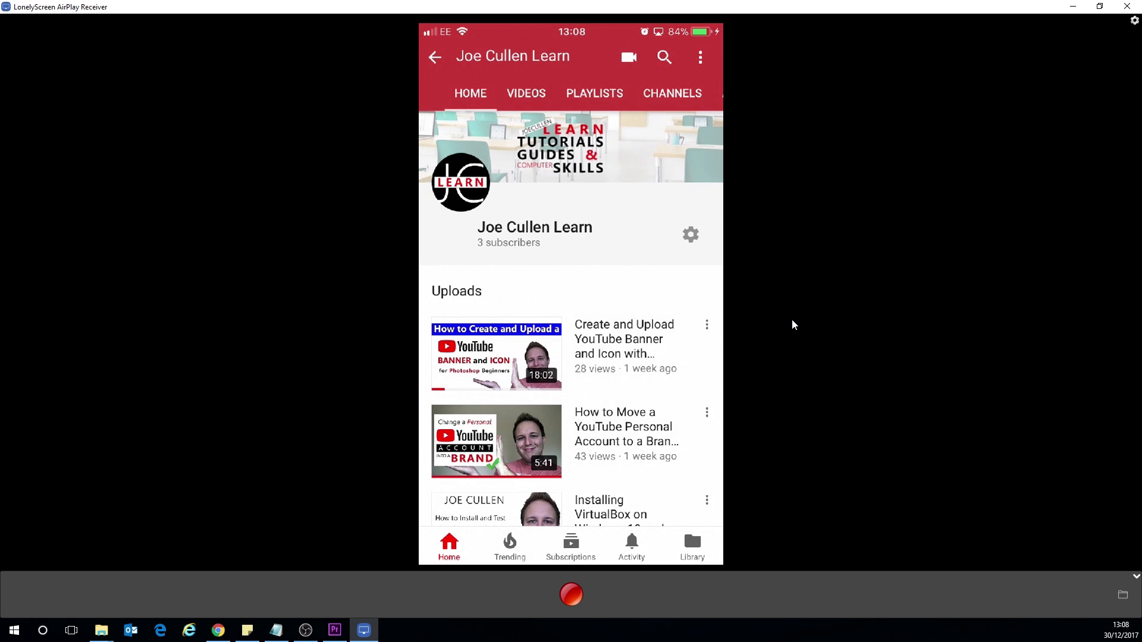
scroll("down", 3)
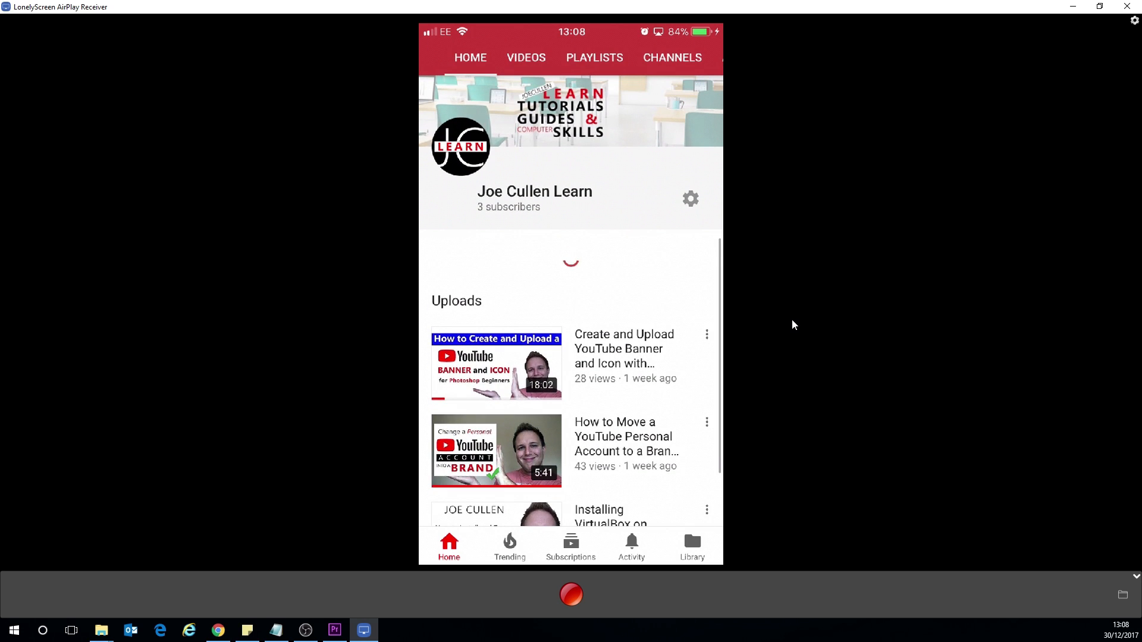
left_click(668, 58)
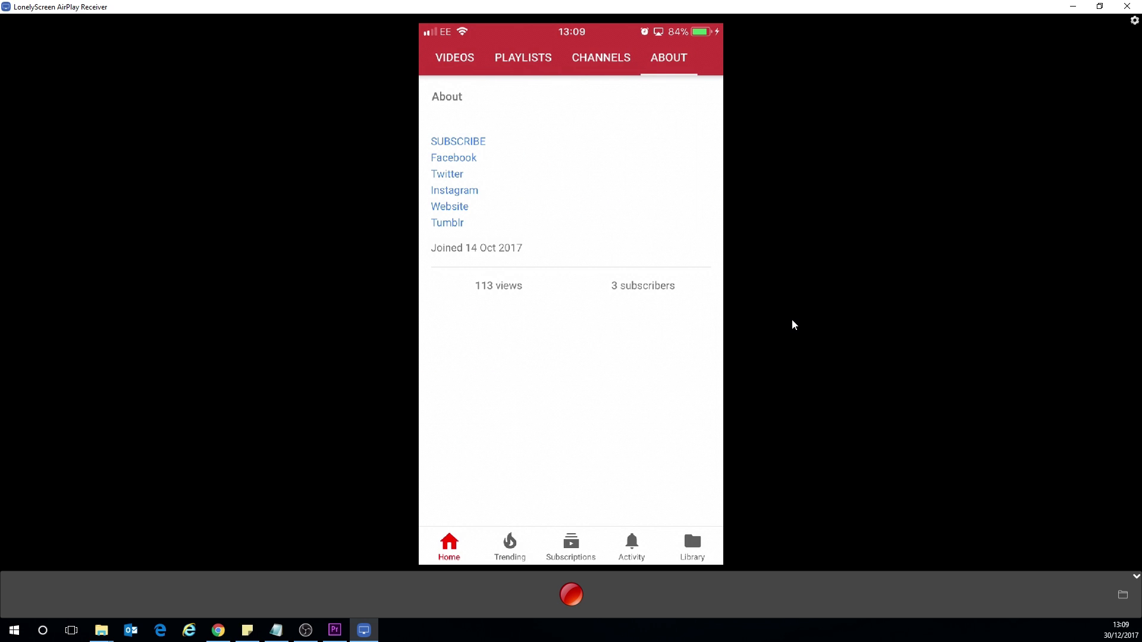